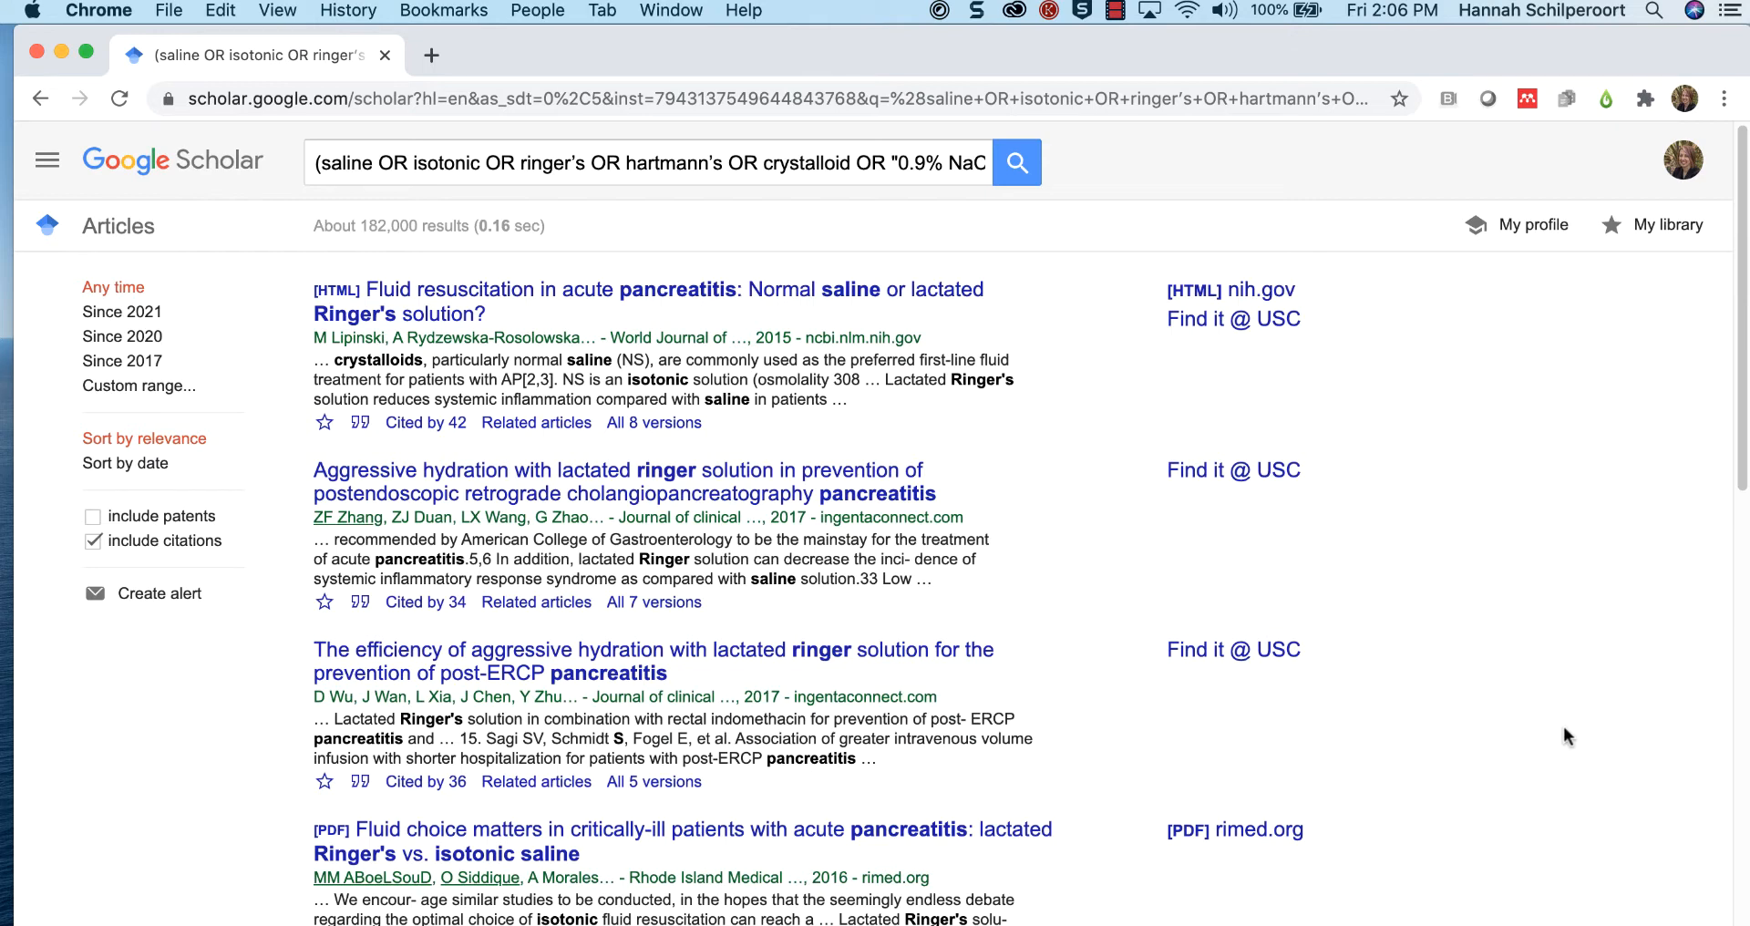
Step: Change Scholar Settings to show 20 results per page and save
{"action": "left_click", "coordinate": [46, 160]}
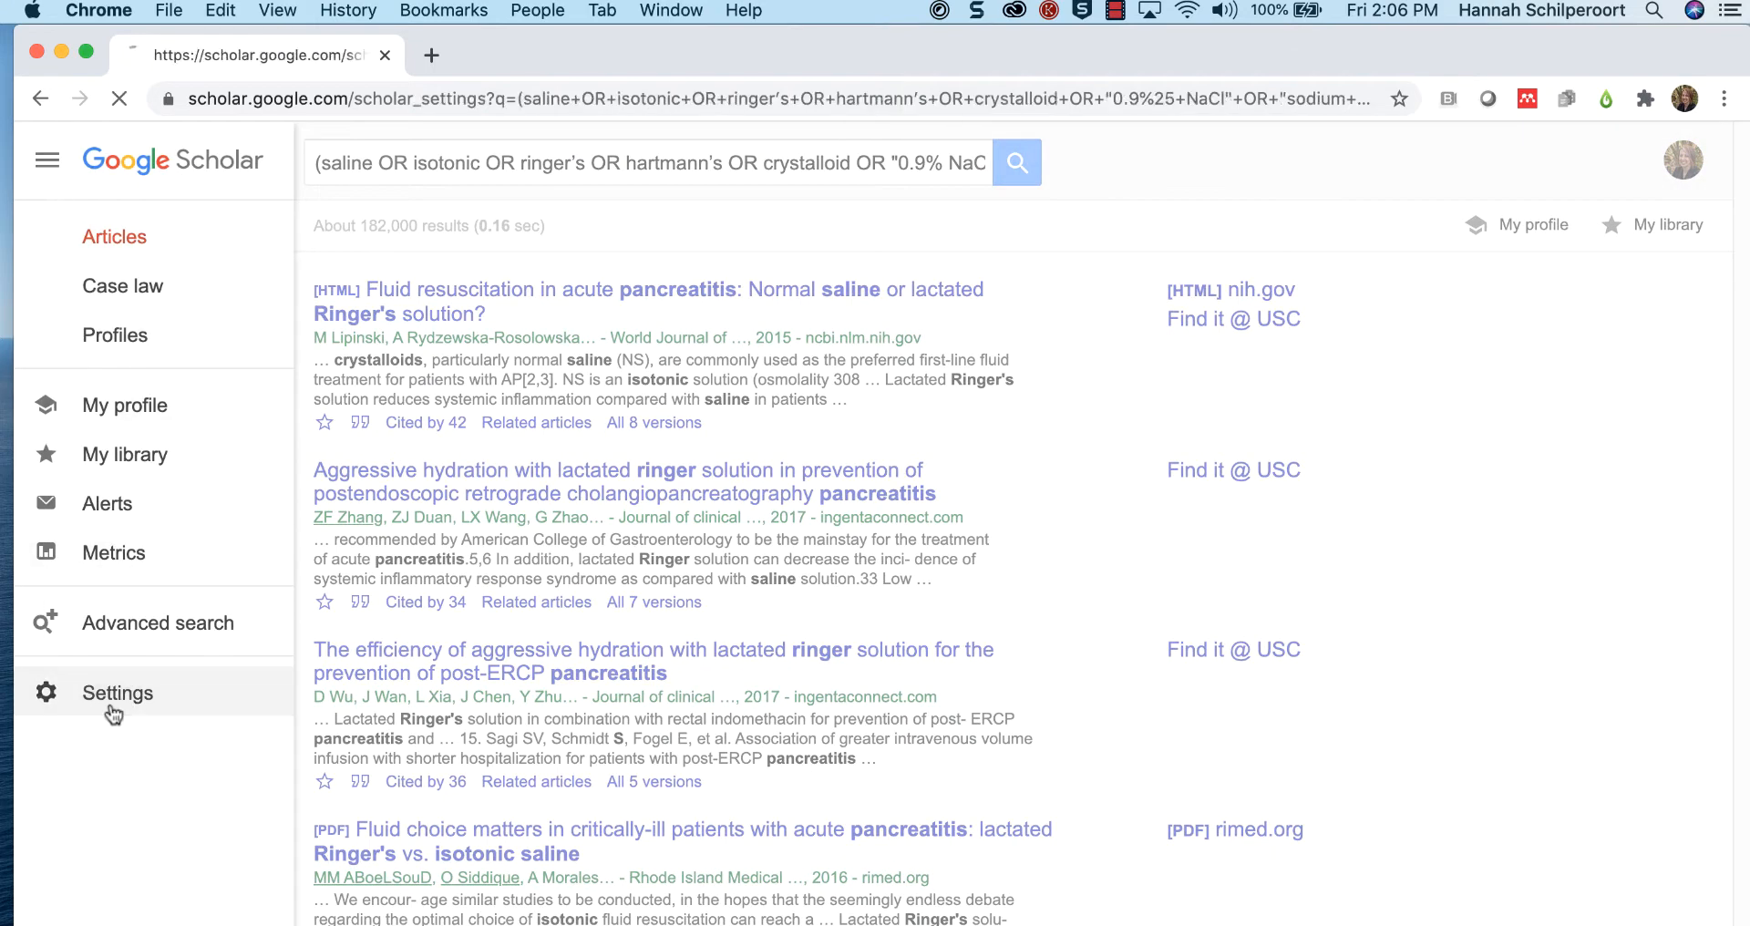
{"action": "left_click", "coordinate": [117, 693]}
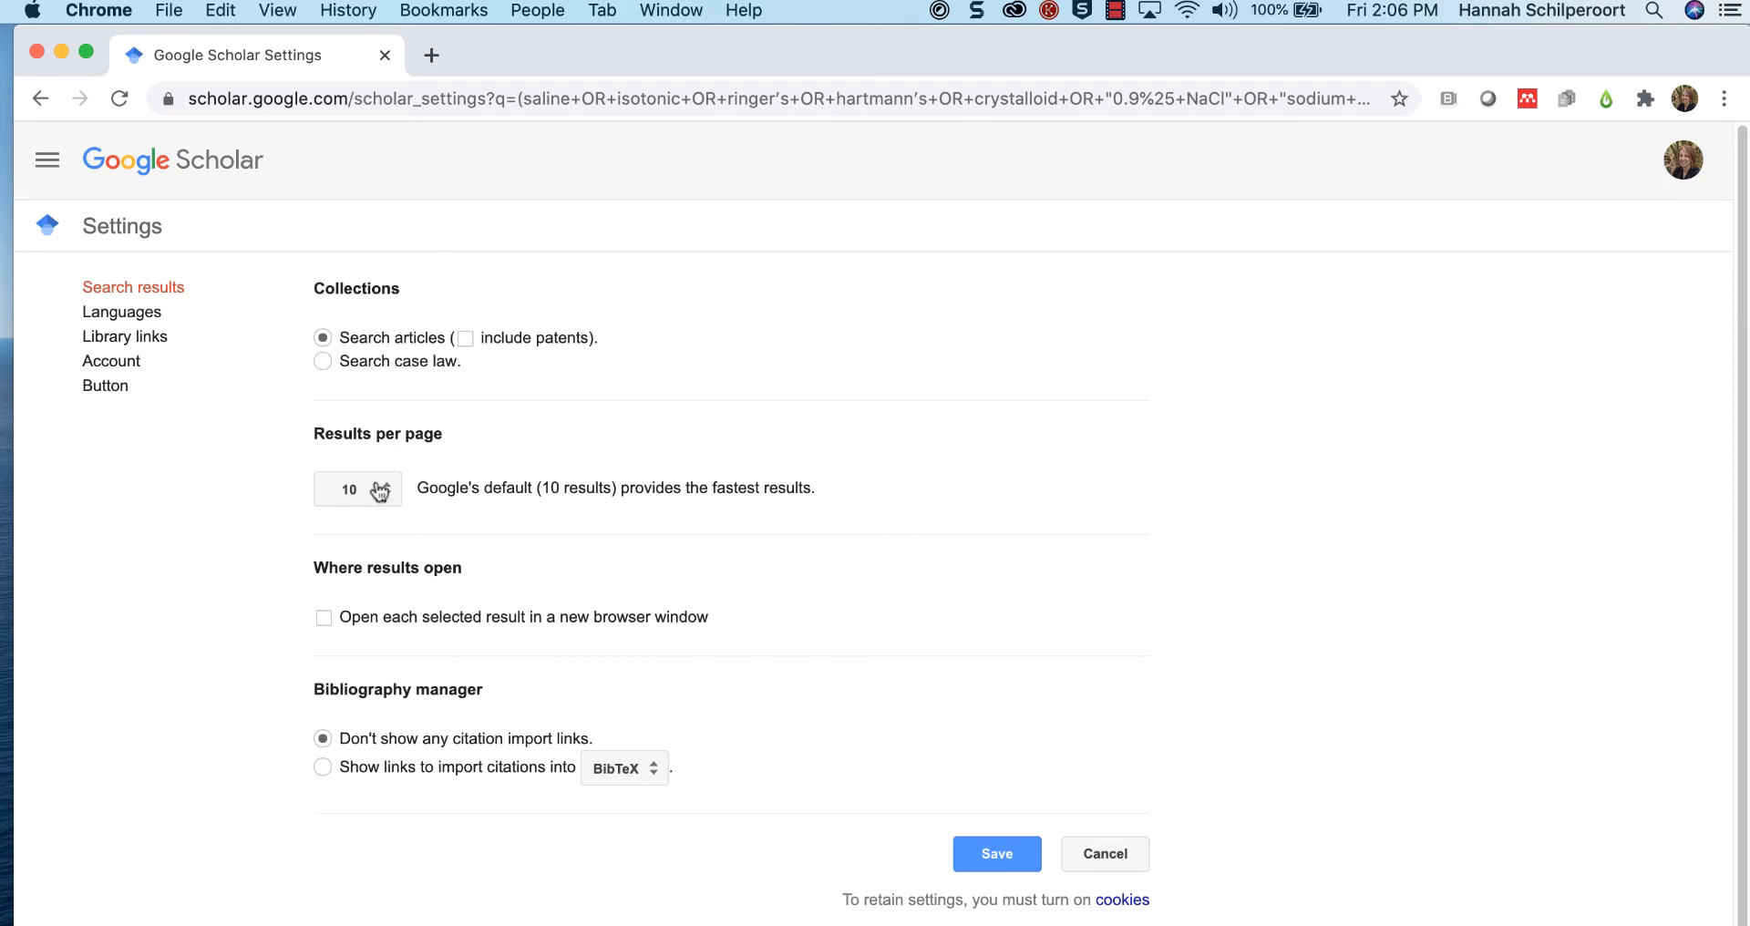
{"action": "left_click", "coordinate": [357, 489]}
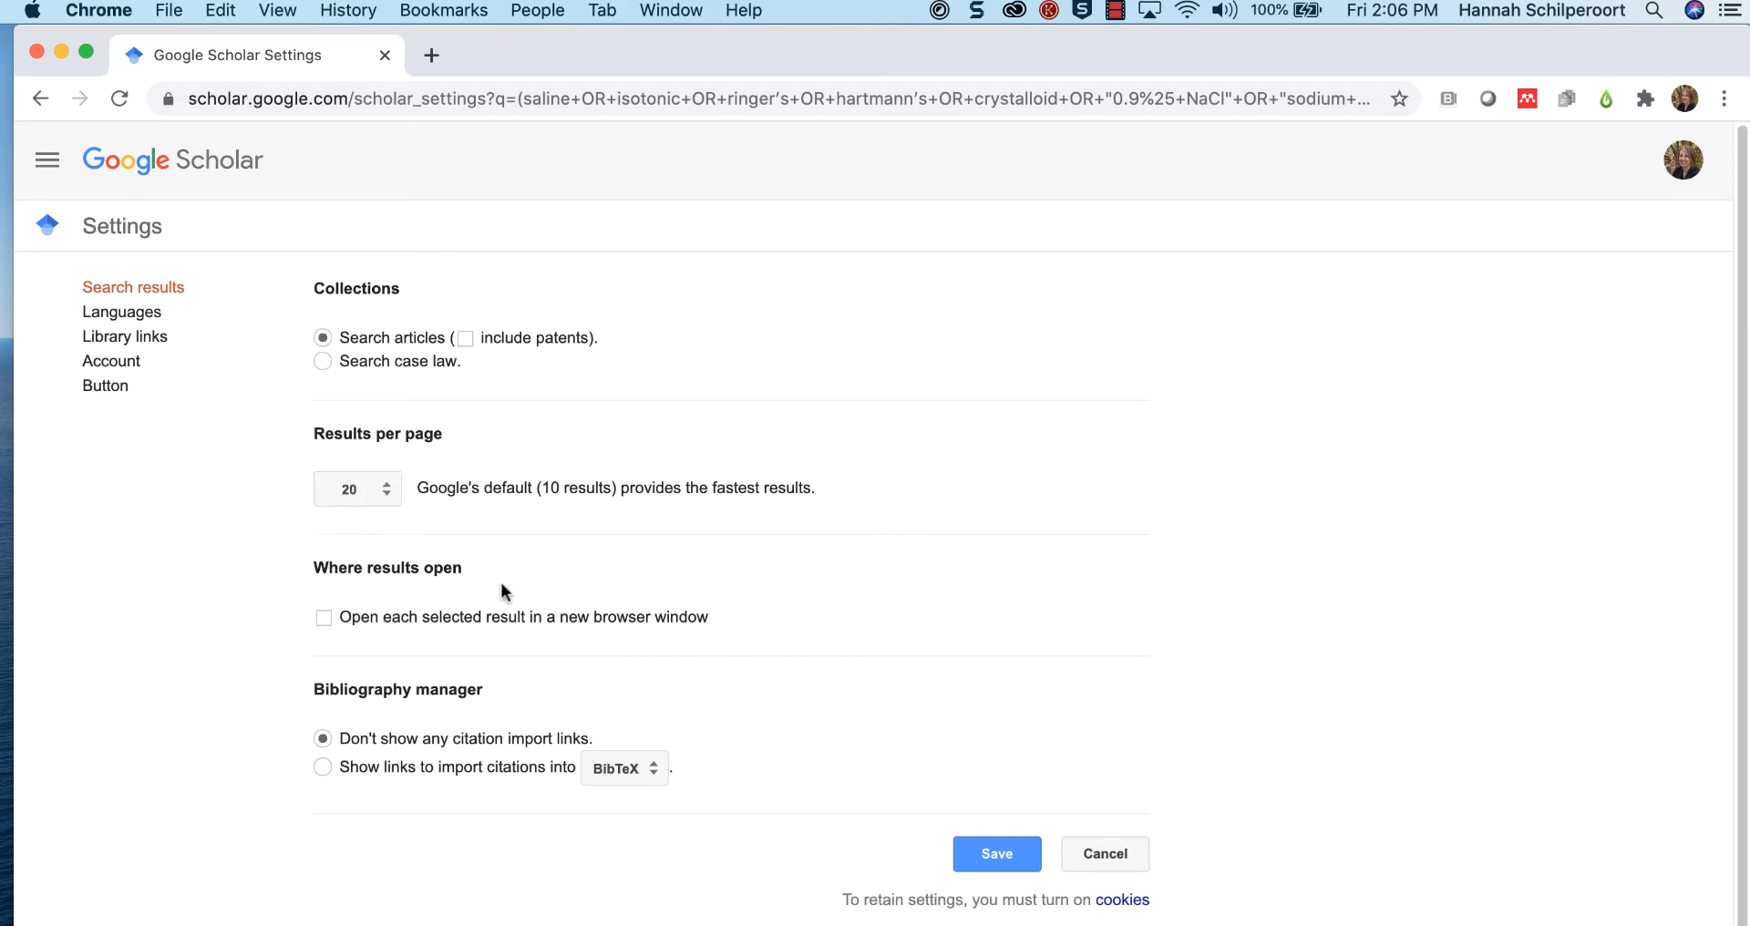
{"action": "left_click", "coordinate": [995, 853]}
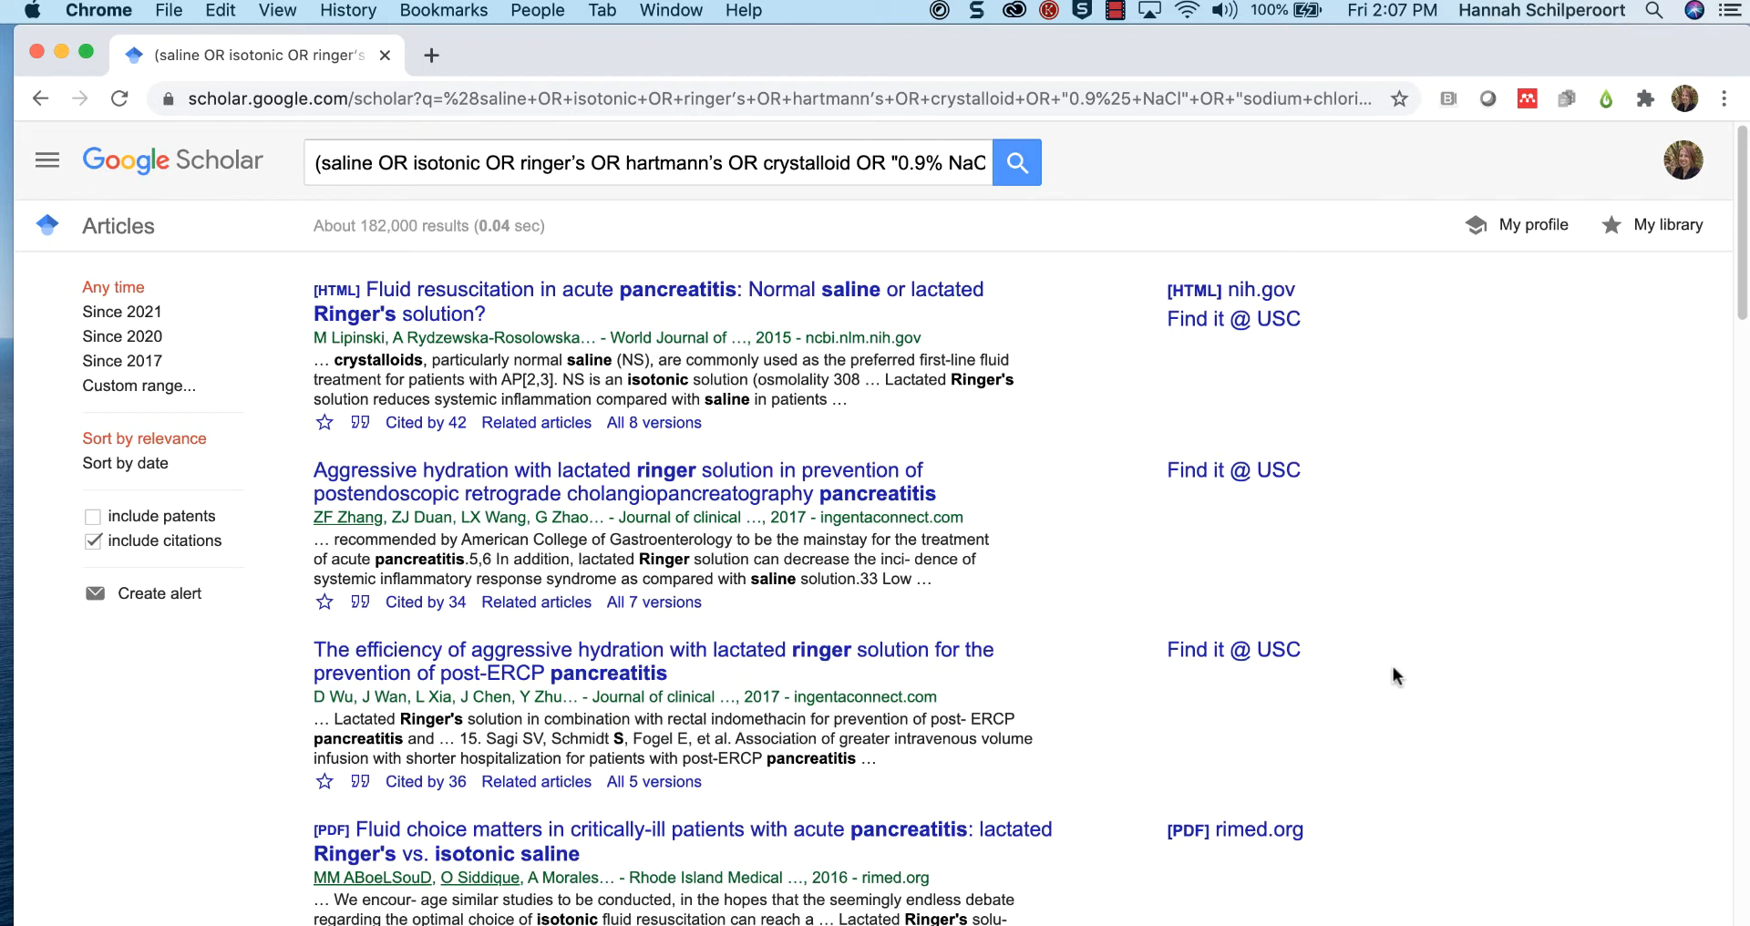
Step: Star each result on the first page of 20 to save it to My library
{"action": "left_click", "coordinate": [325, 425]}
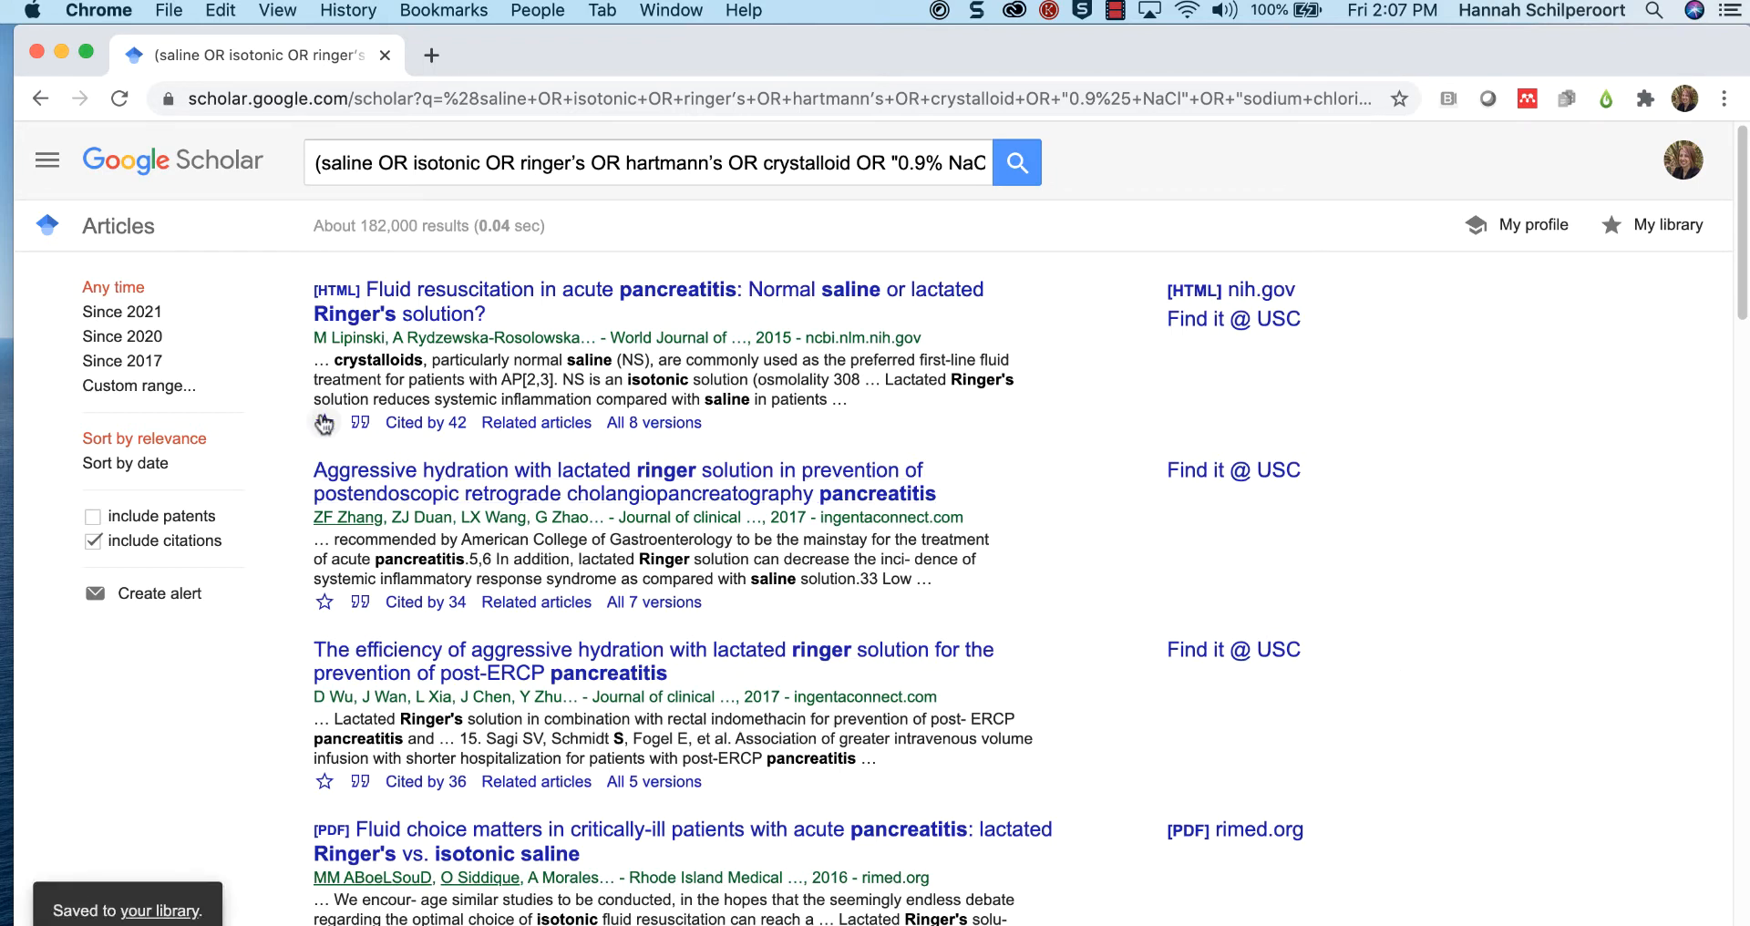
{"action": "left_click", "coordinate": [324, 423]}
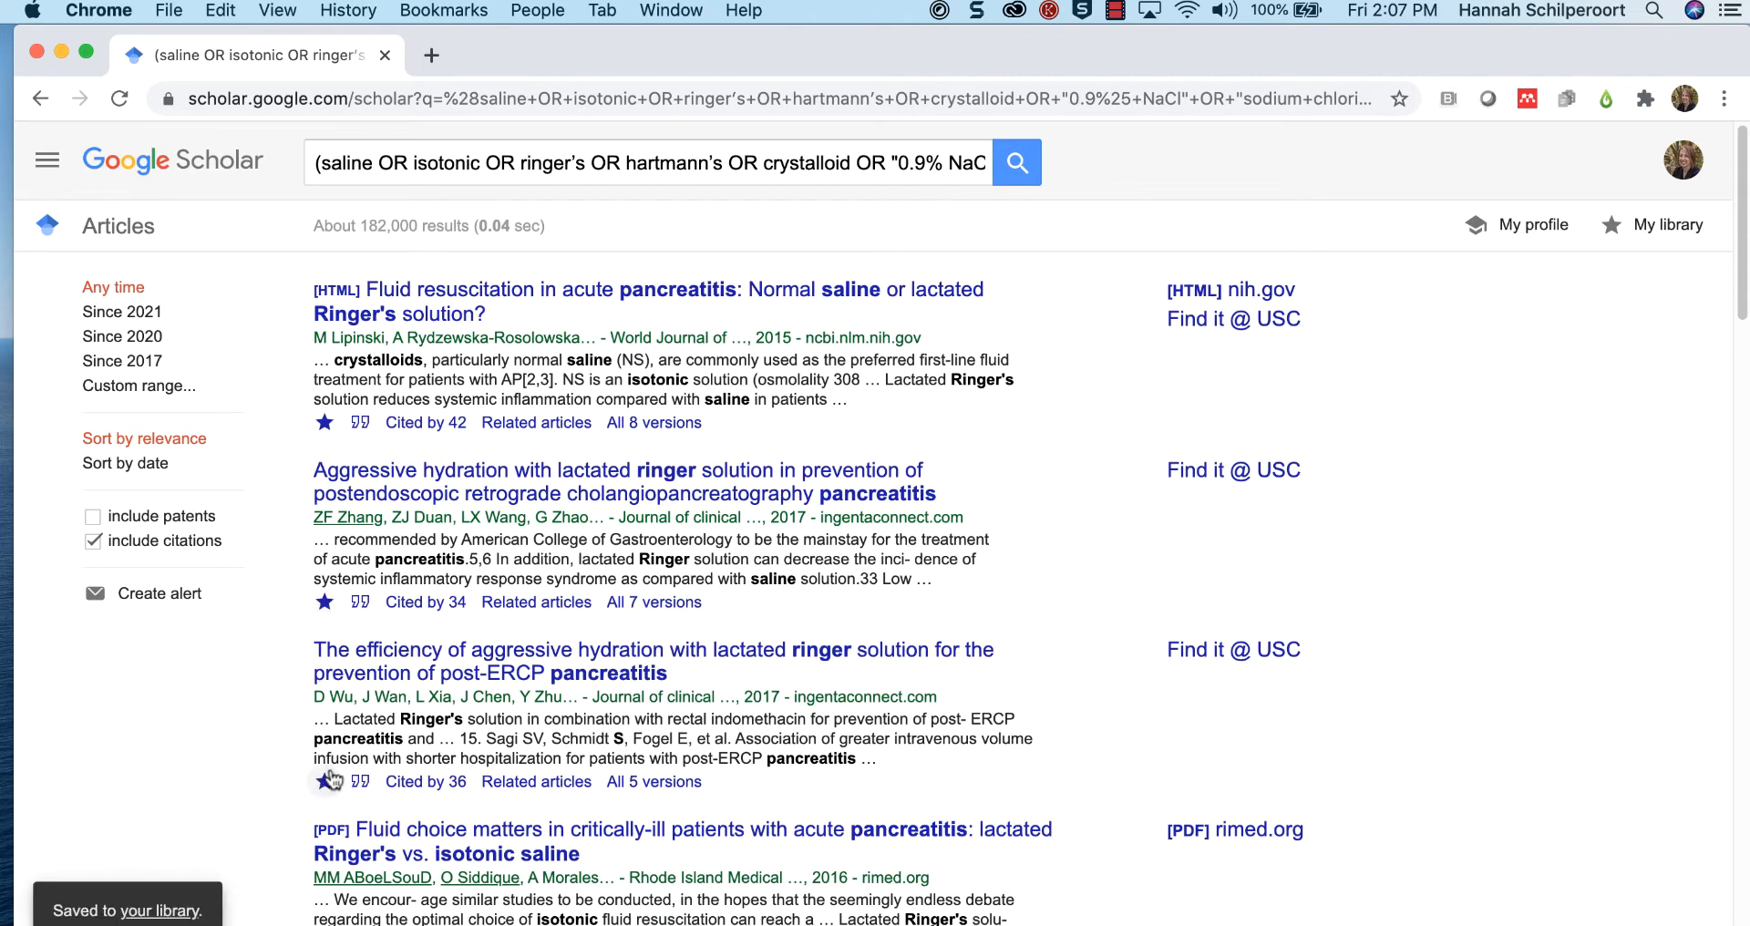
{"action": "scroll", "scroll_direction": "down", "scroll_amount": 3}
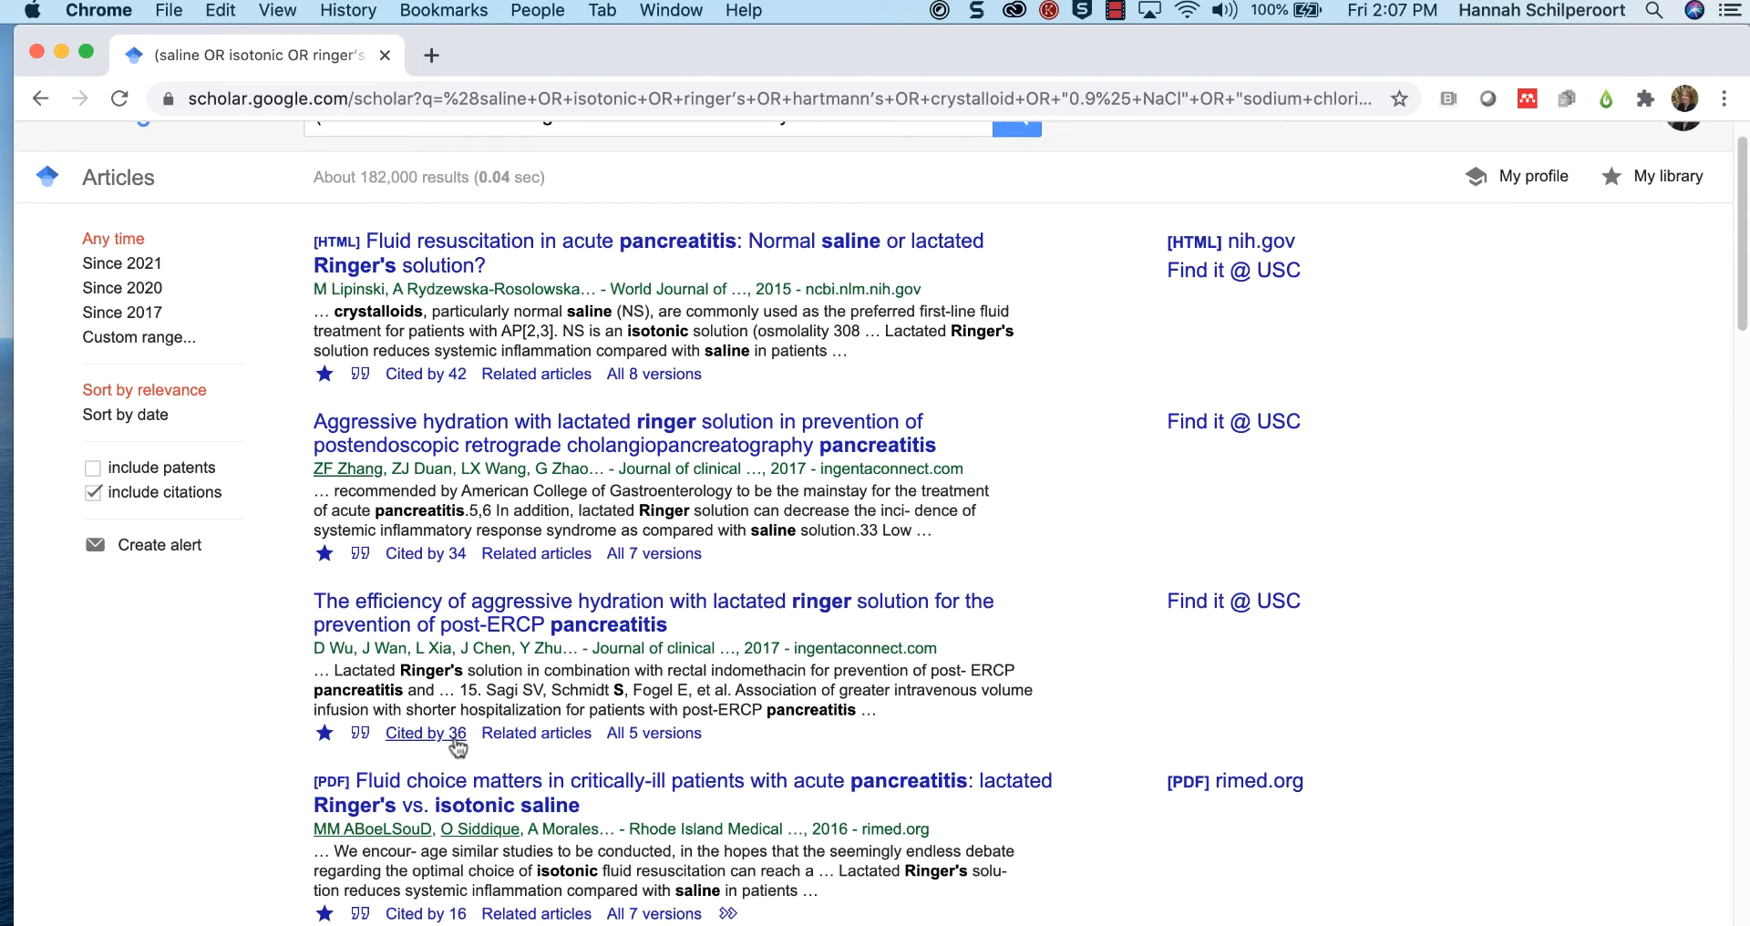
{"action": "scroll", "scroll_direction": "down", "scroll_amount": 3}
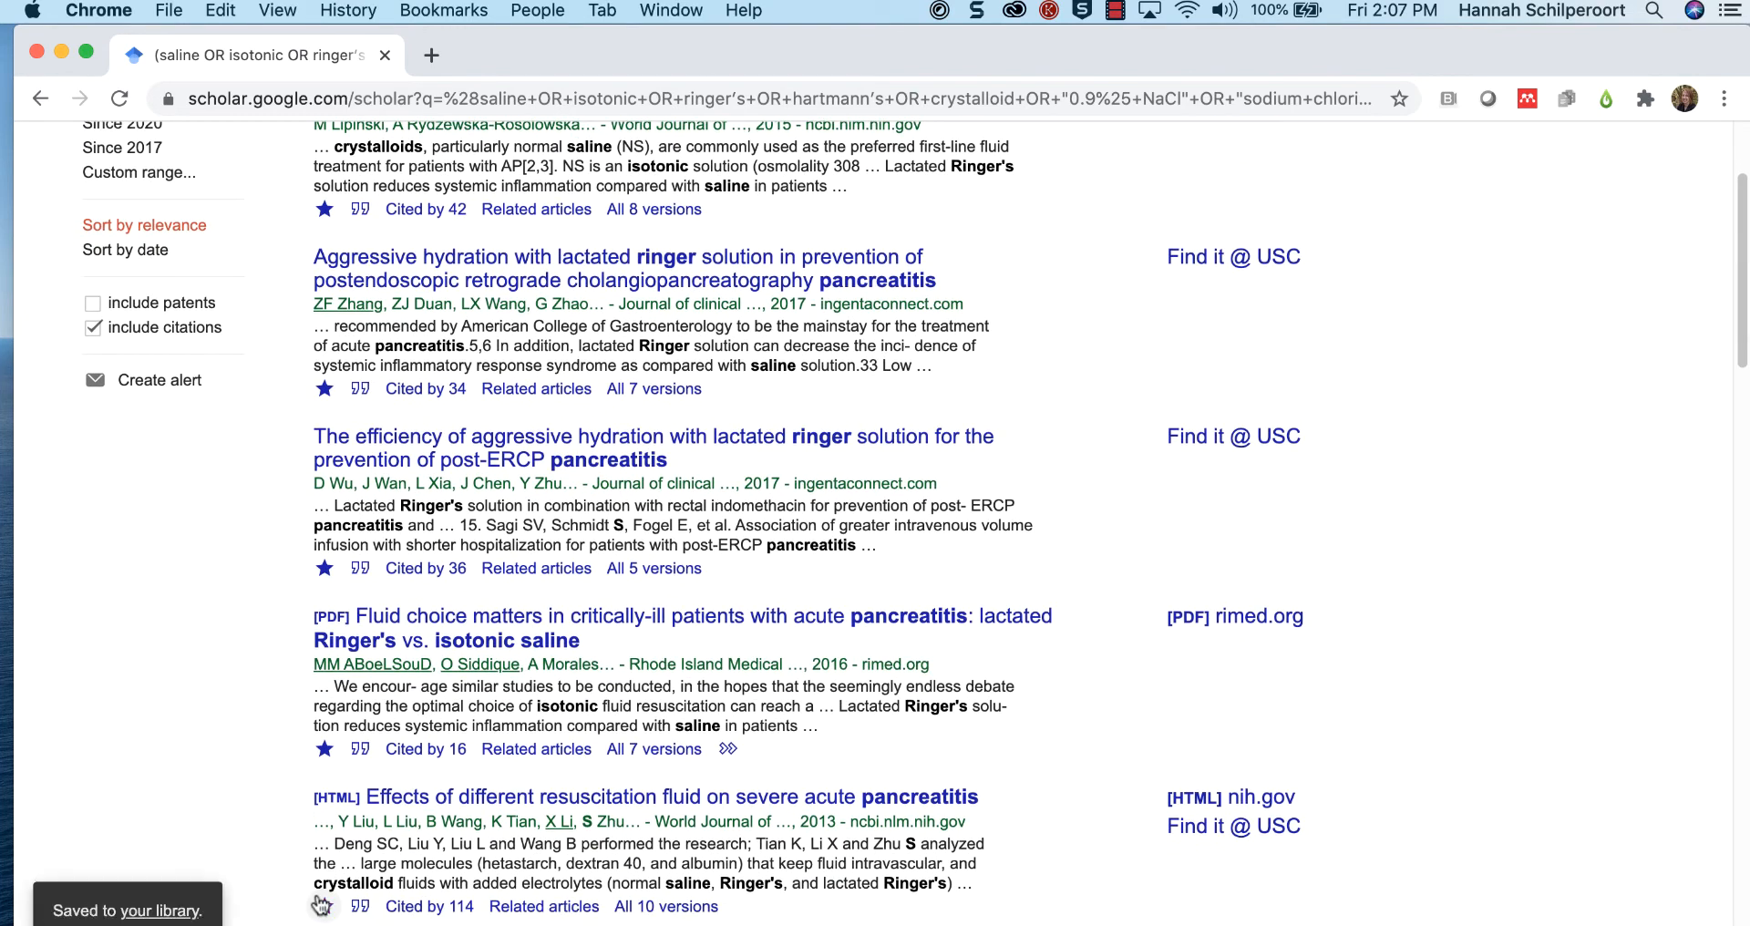
{"action": "scroll", "scroll_direction": "down", "scroll_amount": 3}
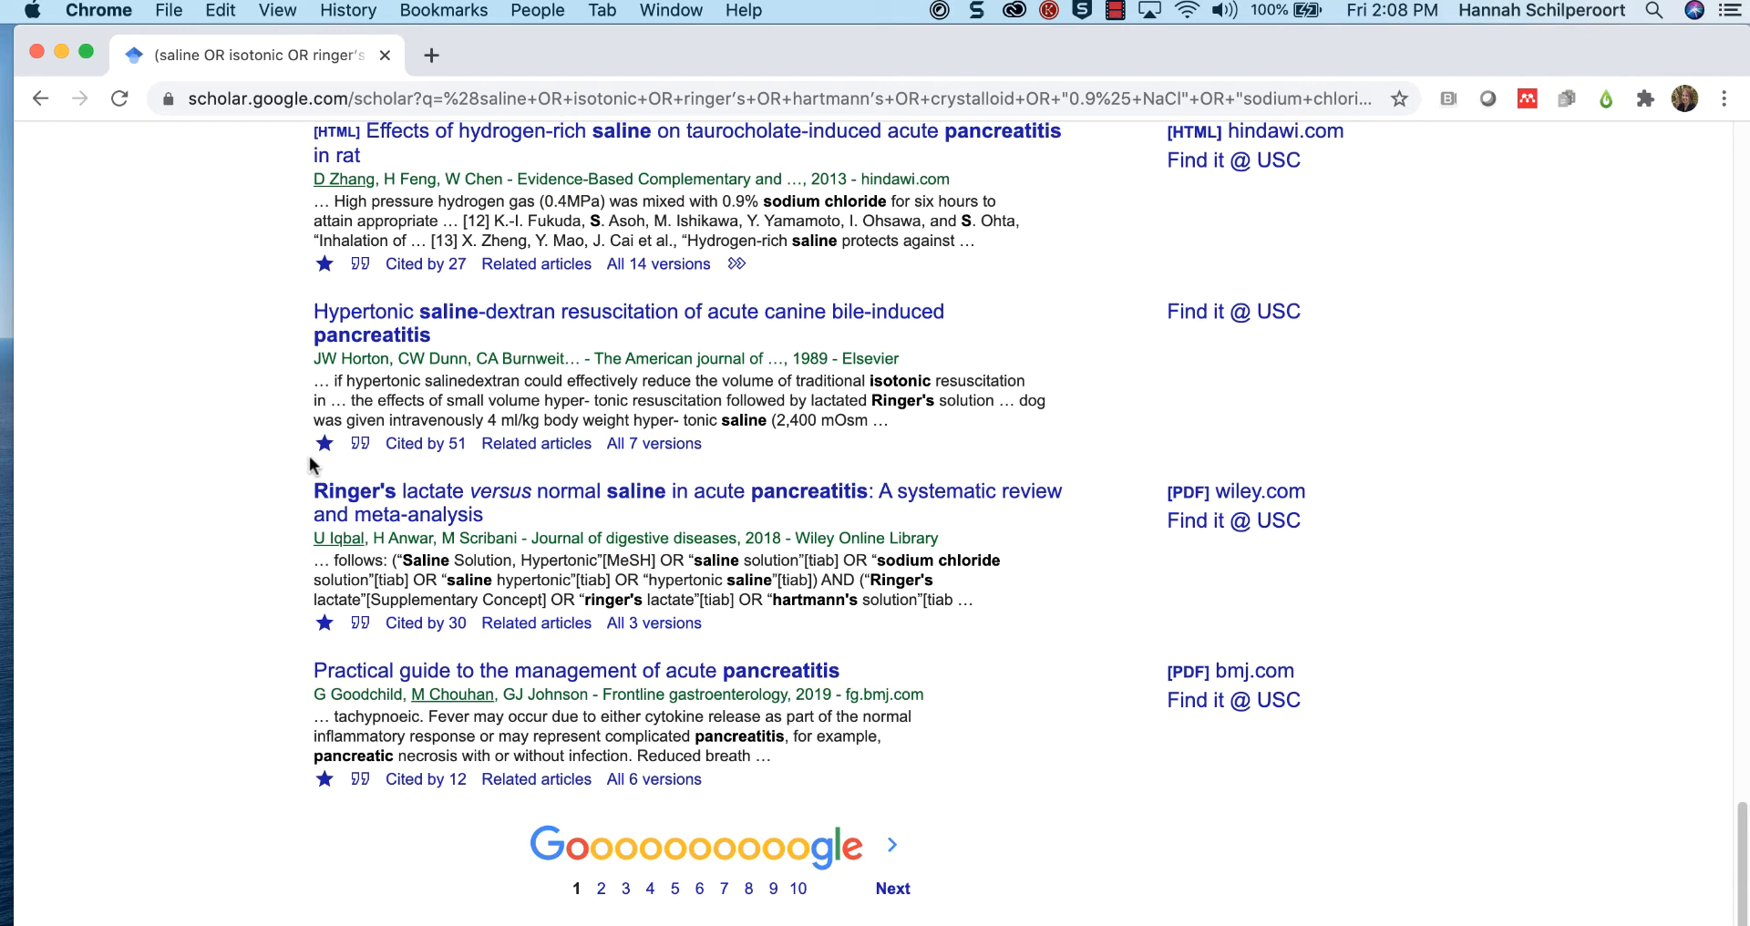
{"action": "mouse_move", "coordinate": [321, 871]}
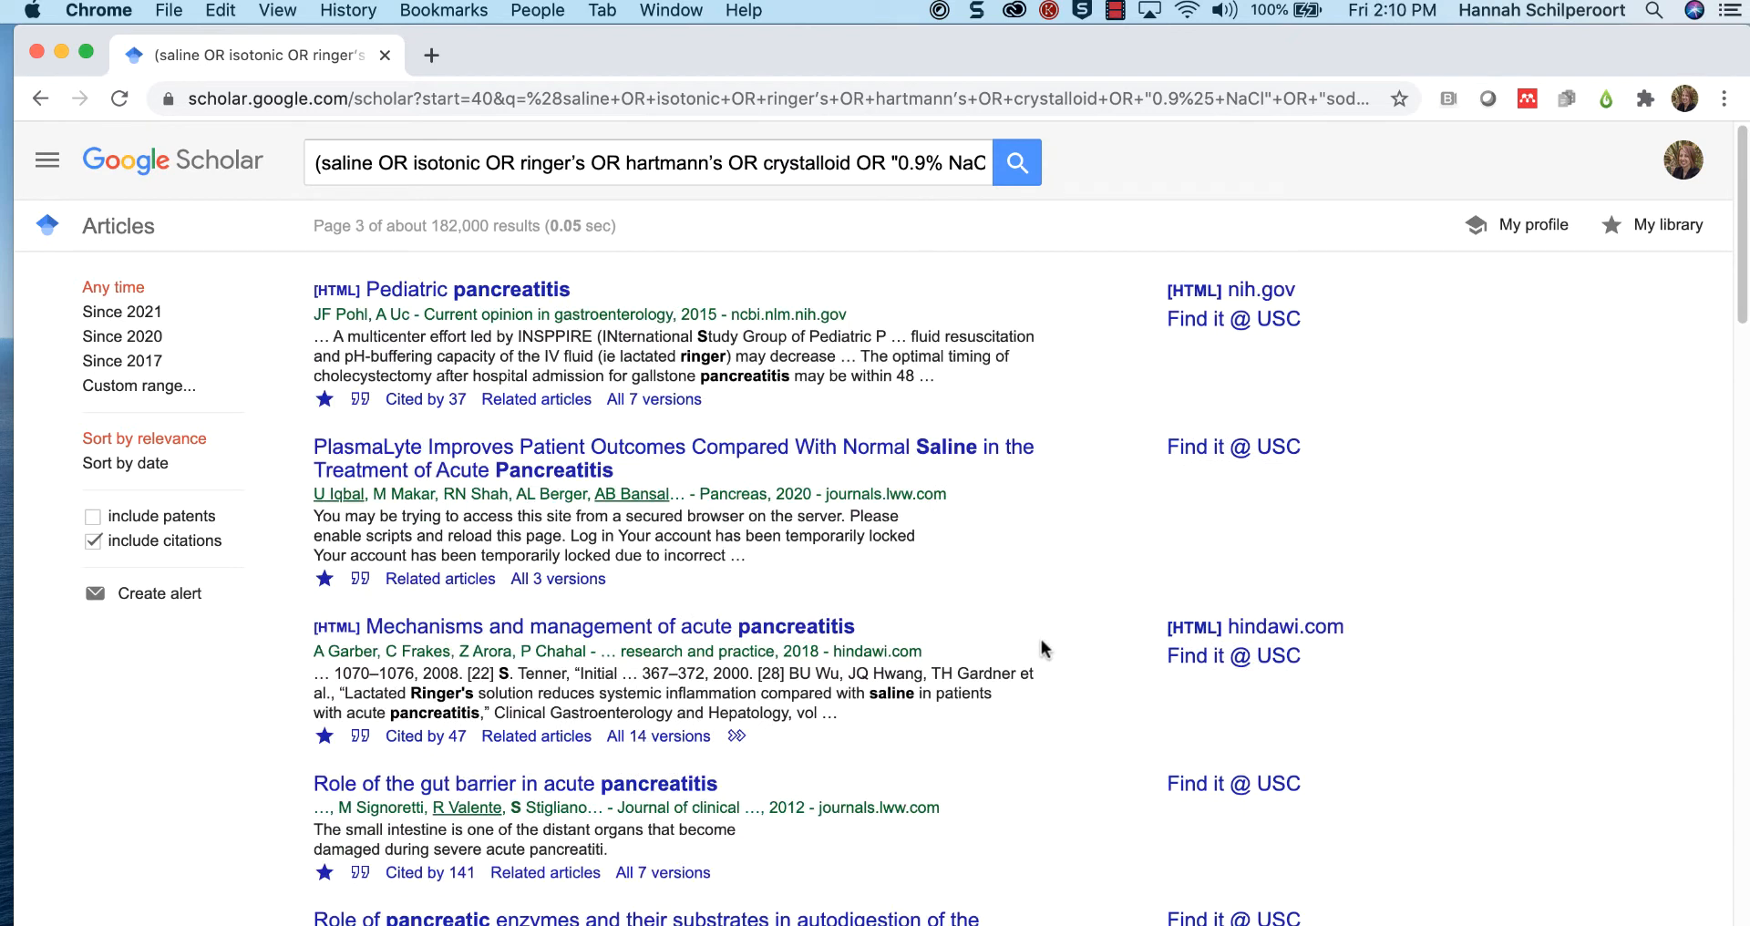
{"action": "mouse_move", "coordinate": [1682, 270]}
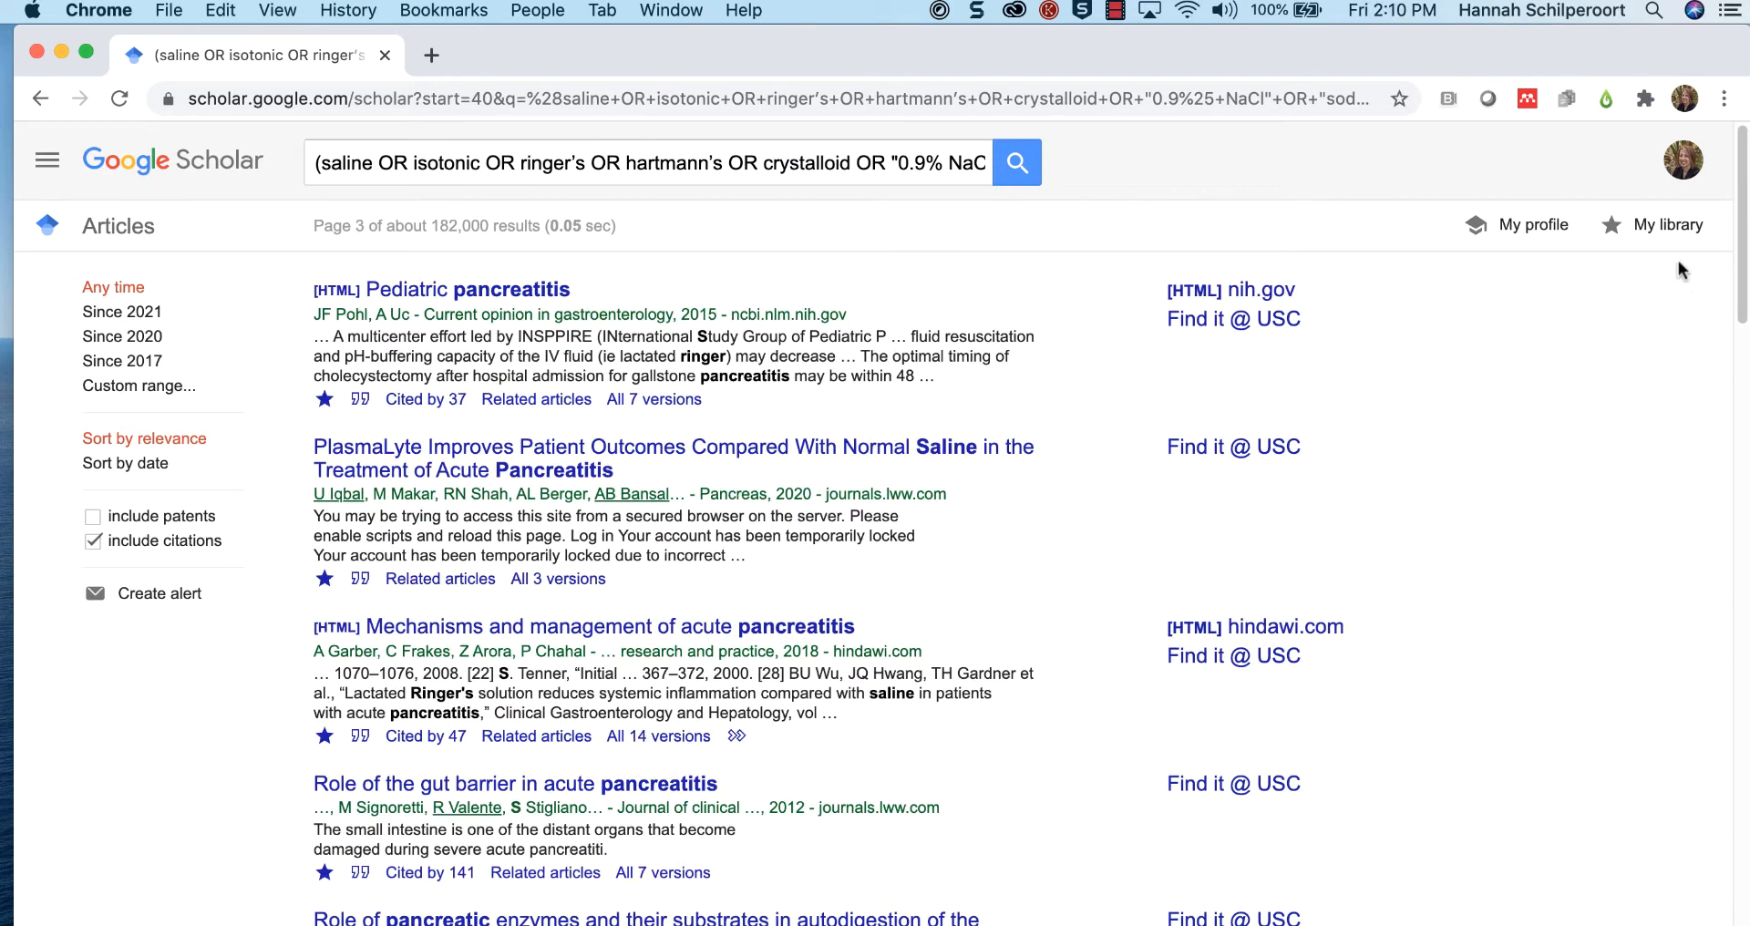
Step: Go to My library to list all saved articles
{"action": "left_click", "coordinate": [1668, 224]}
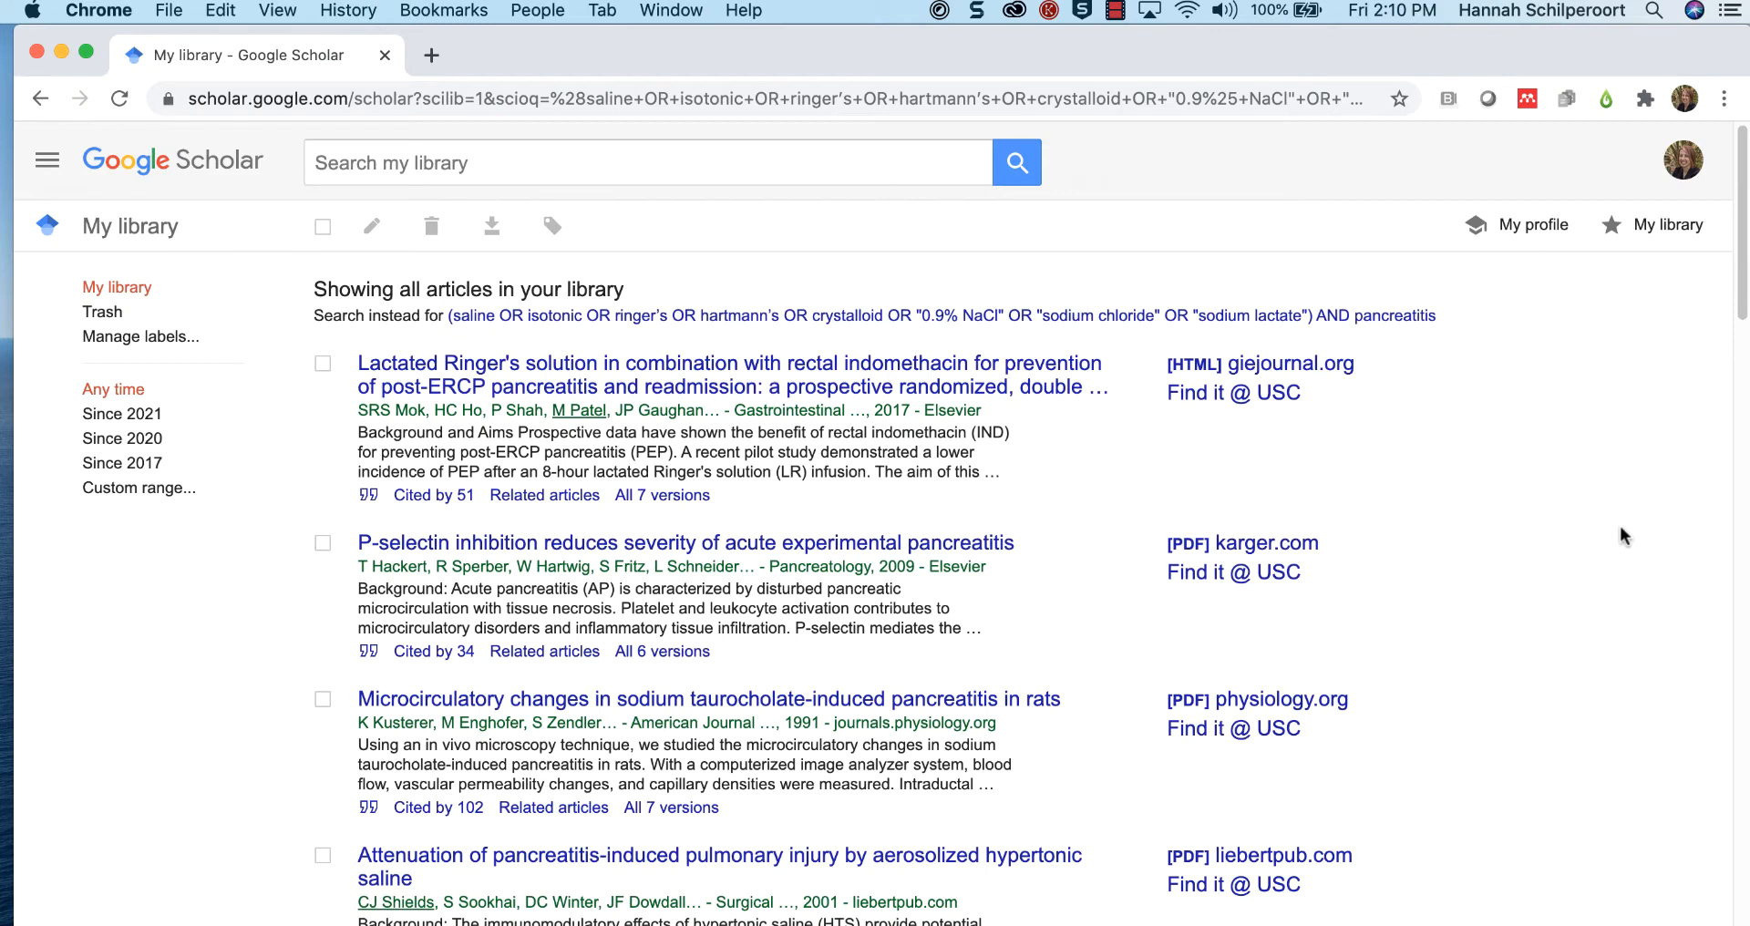
Step: Keep 20 results per page in Settings and tick every saved article in My library
{"action": "left_click", "coordinate": [46, 160]}
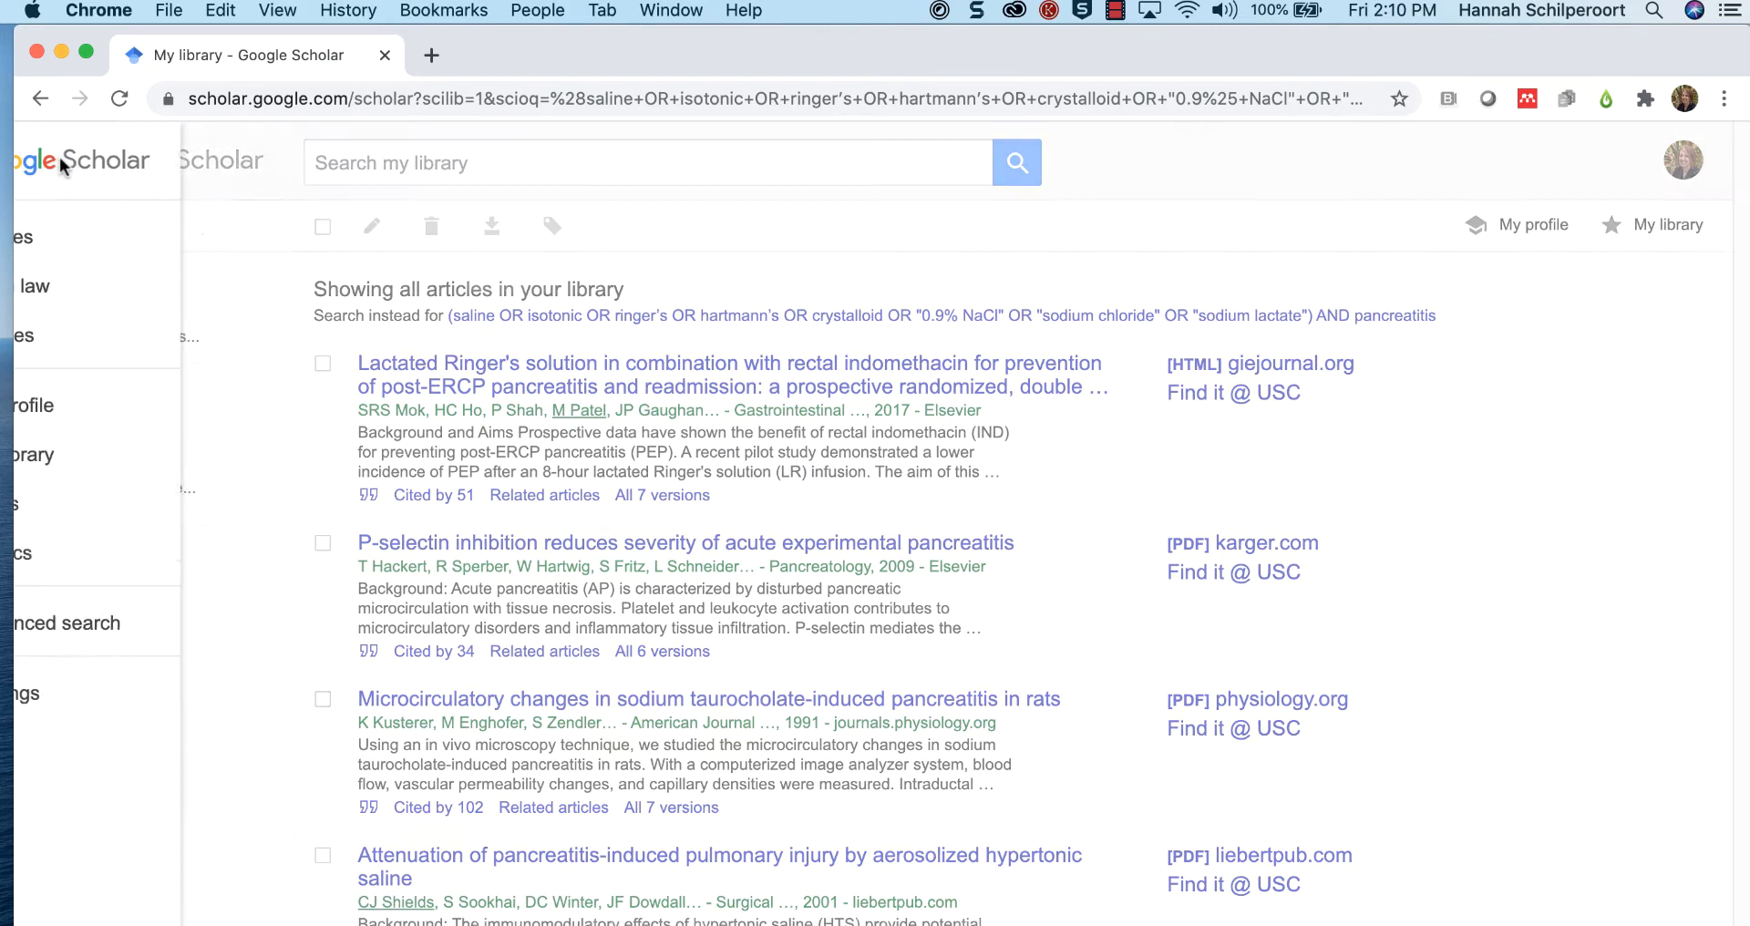
{"action": "left_click", "coordinate": [46, 160]}
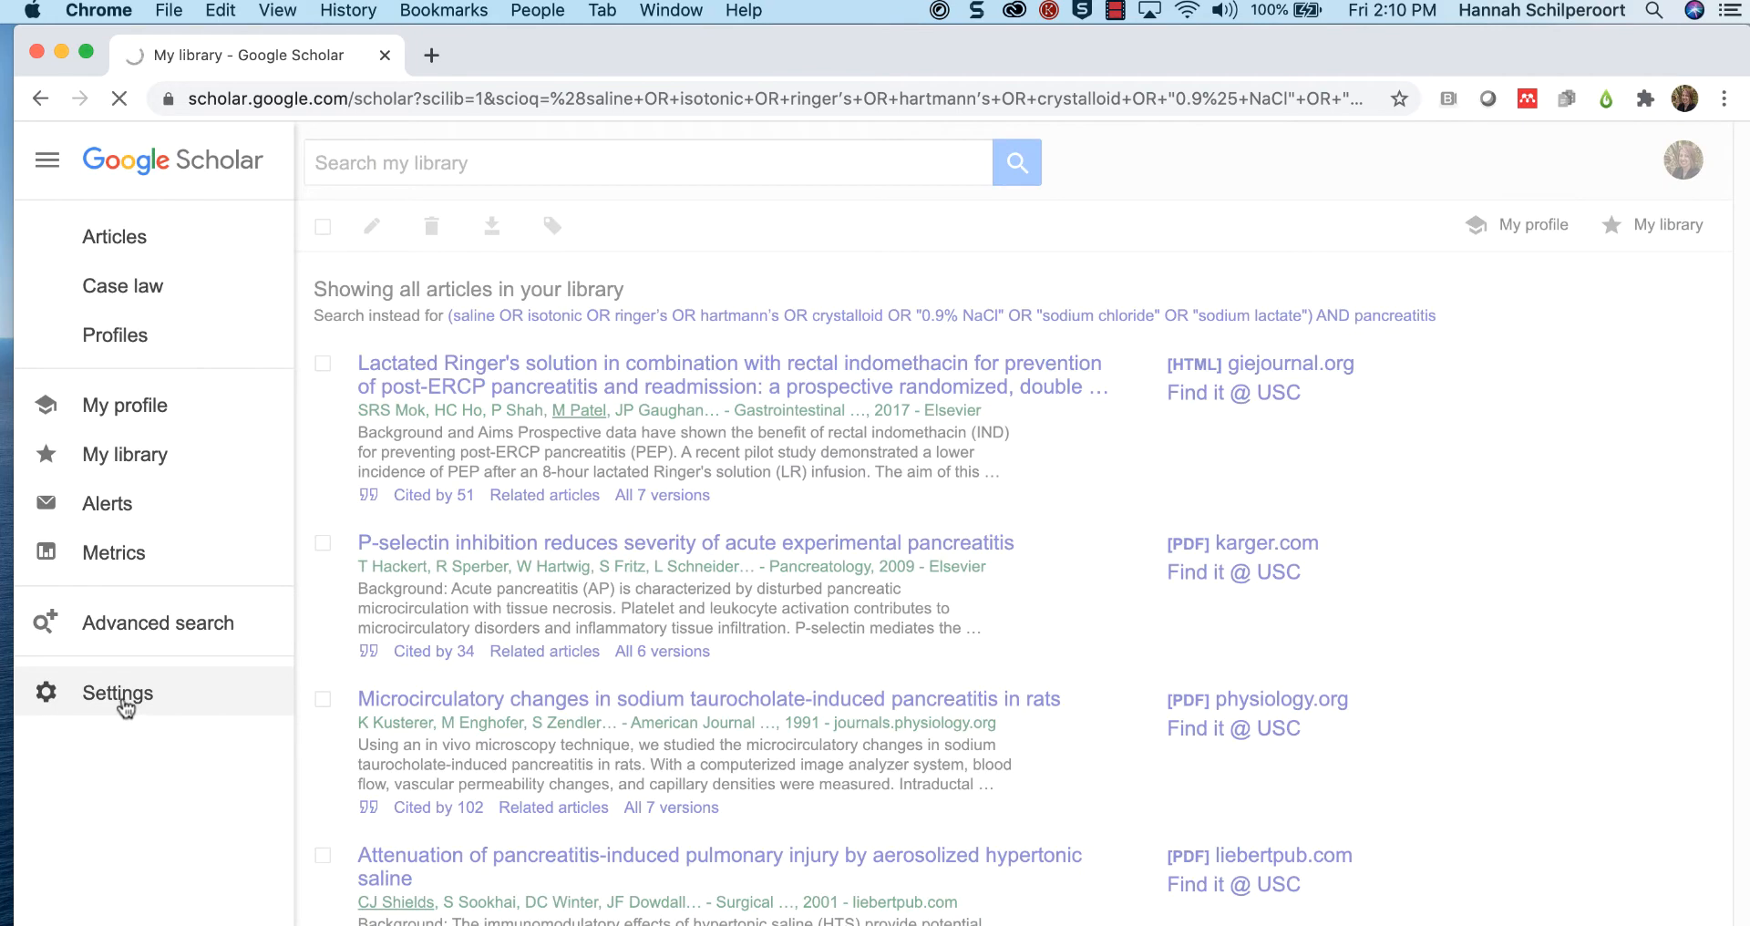
{"action": "left_click", "coordinate": [116, 692]}
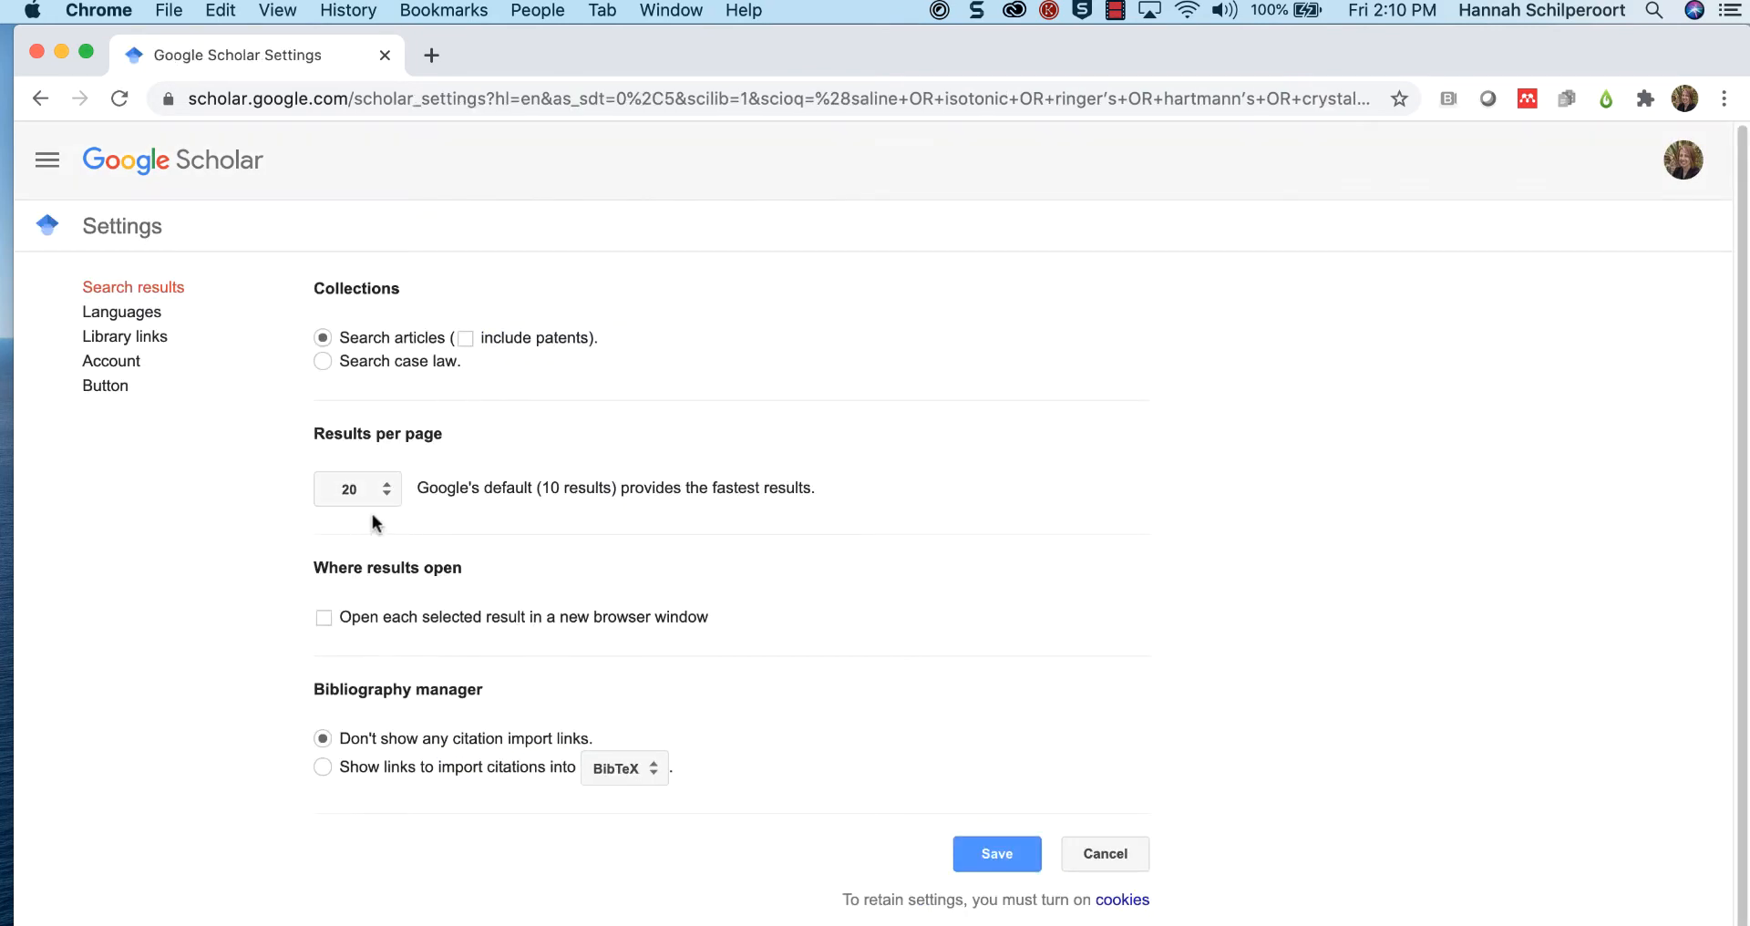
{"action": "left_click", "coordinate": [995, 853]}
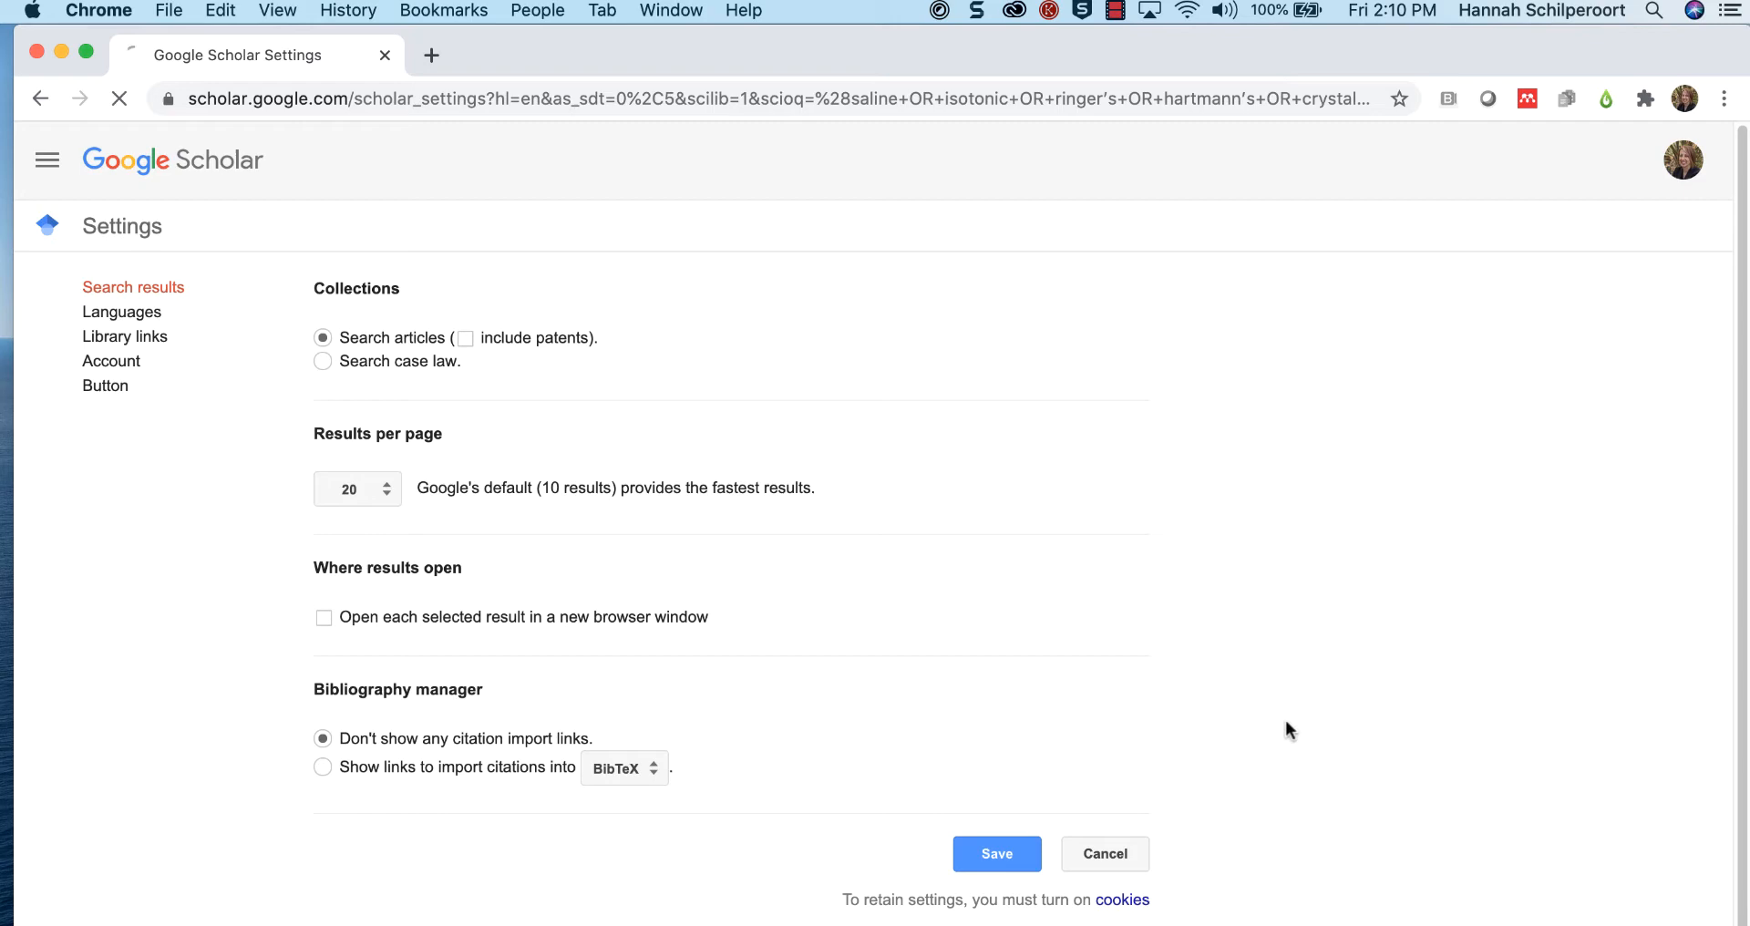
{"action": "left_click", "coordinate": [995, 853]}
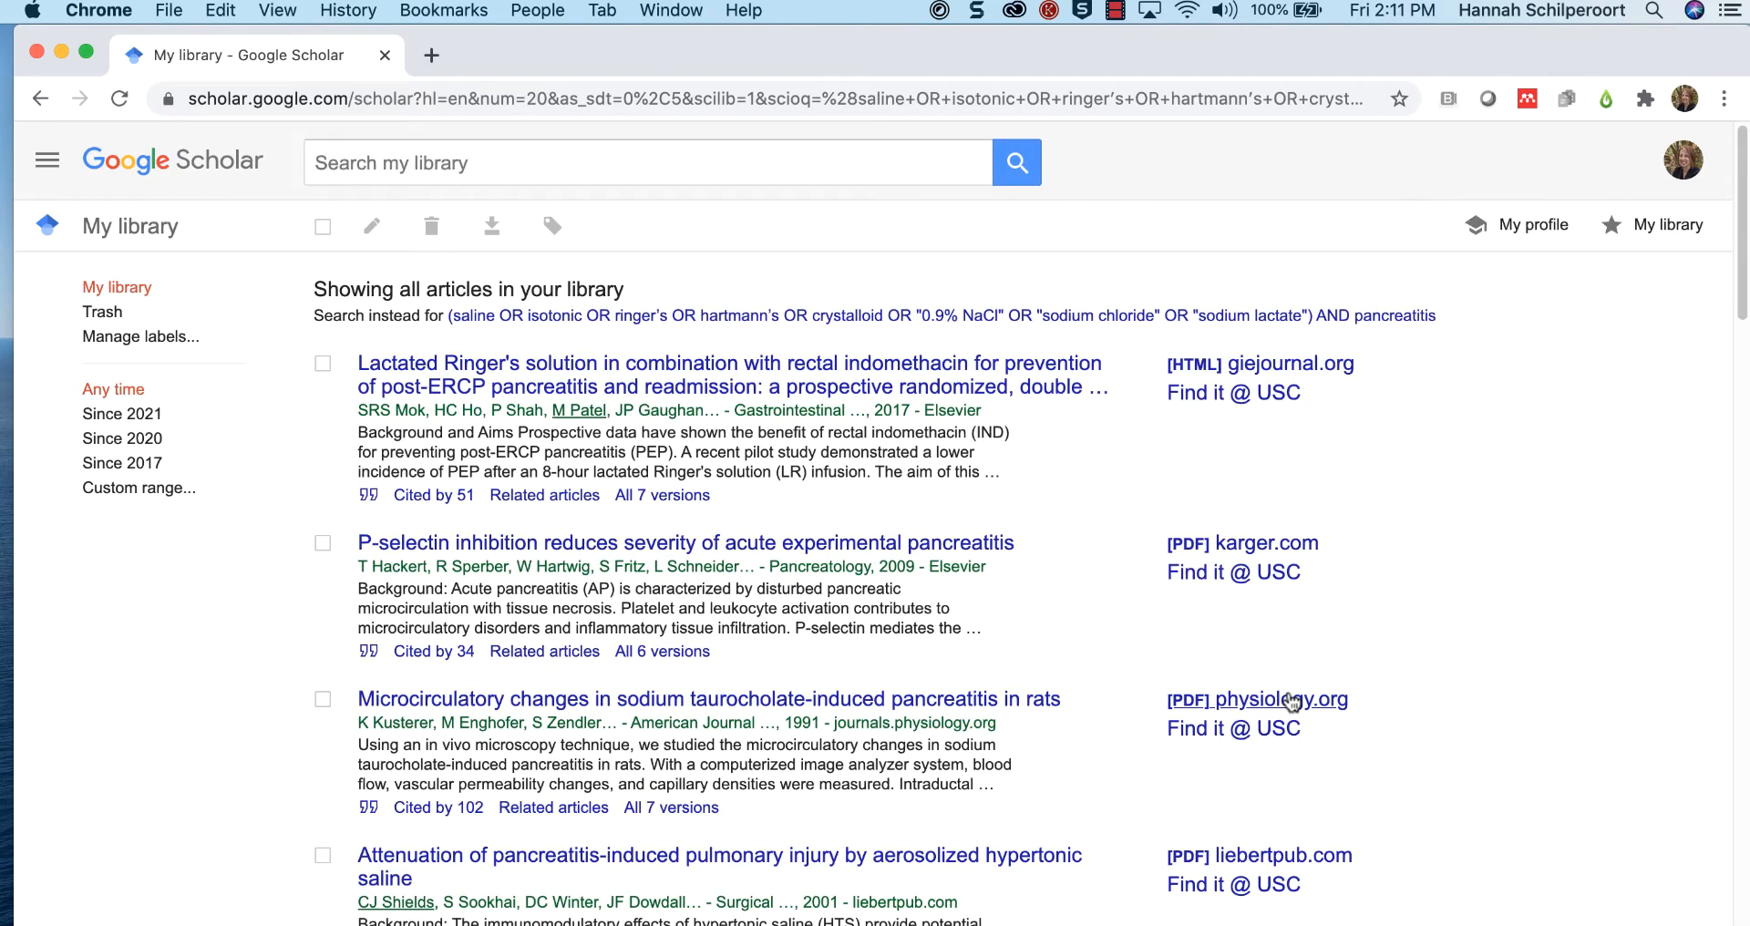
{"action": "left_click", "coordinate": [322, 226]}
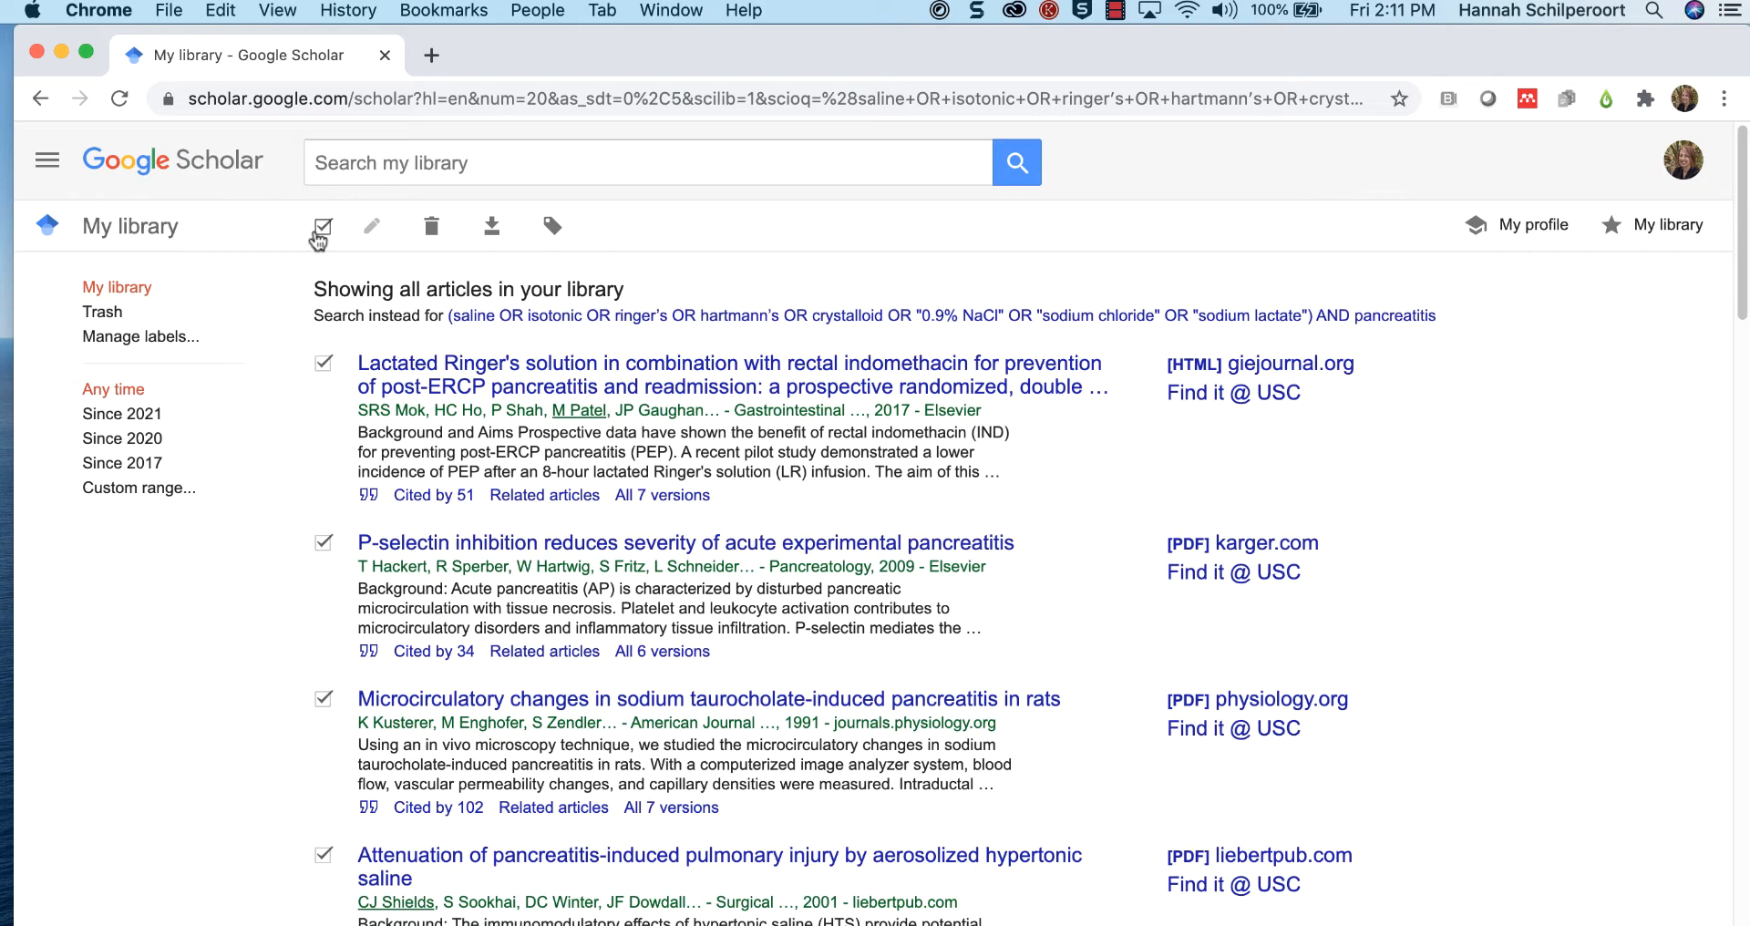
{"action": "mouse_move", "coordinate": [490, 226]}
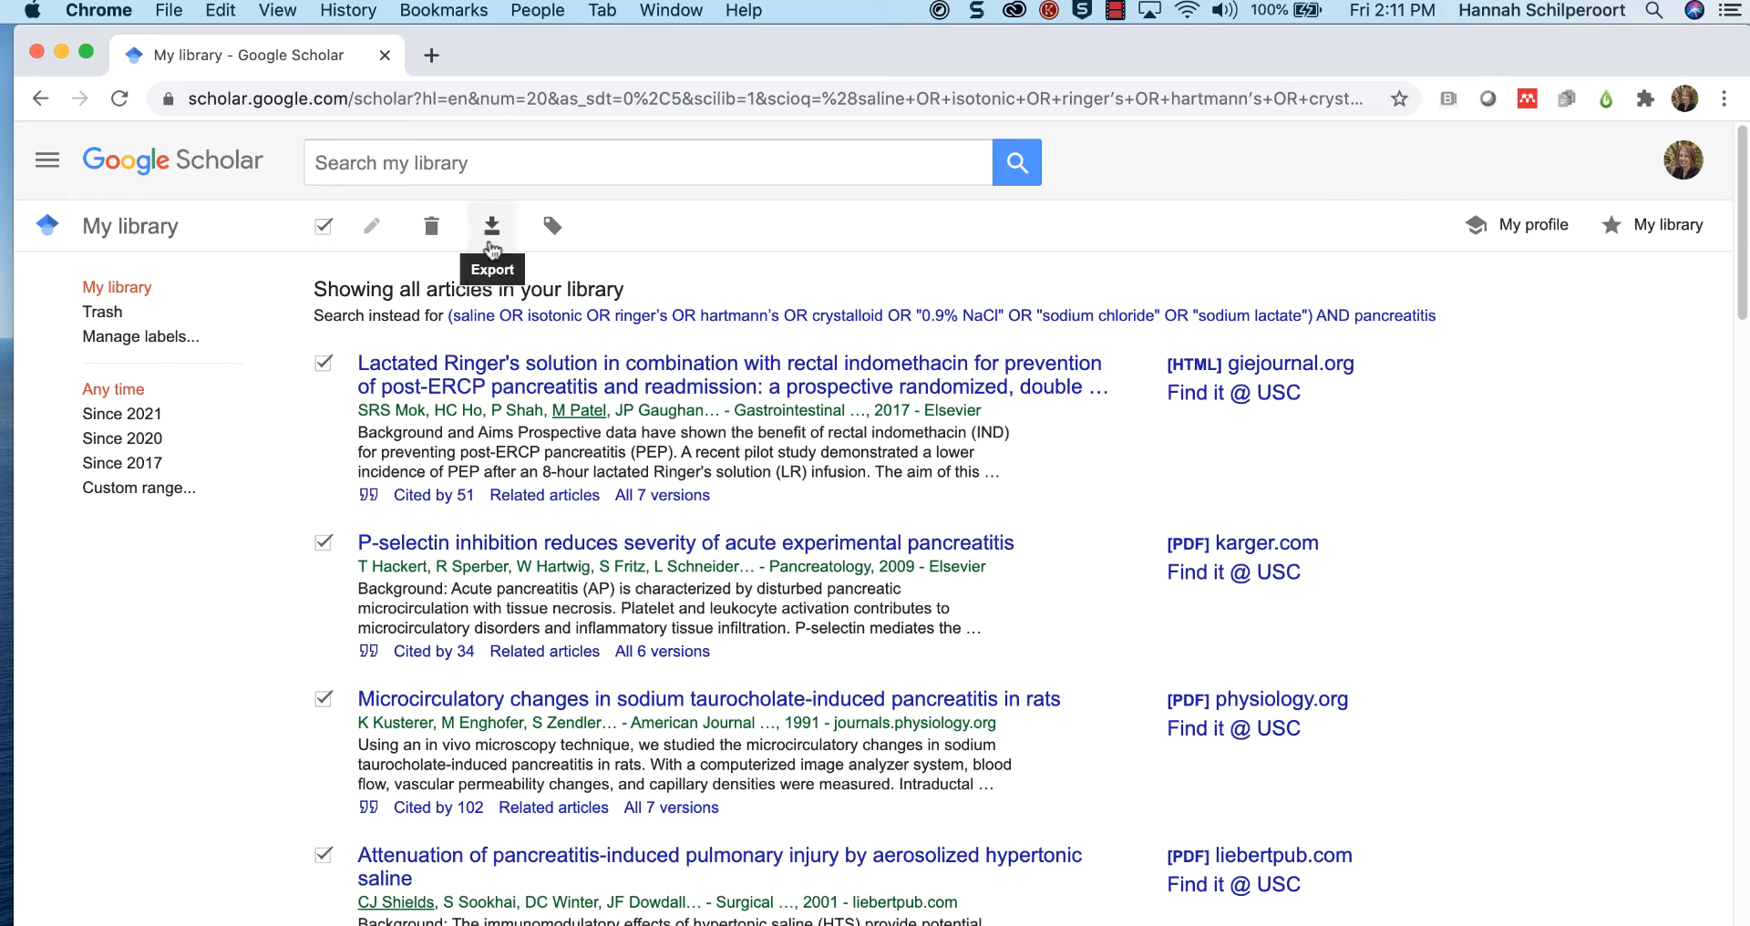
Step: Export the checked library articles, producing citations.enw
{"action": "left_click", "coordinate": [490, 226]}
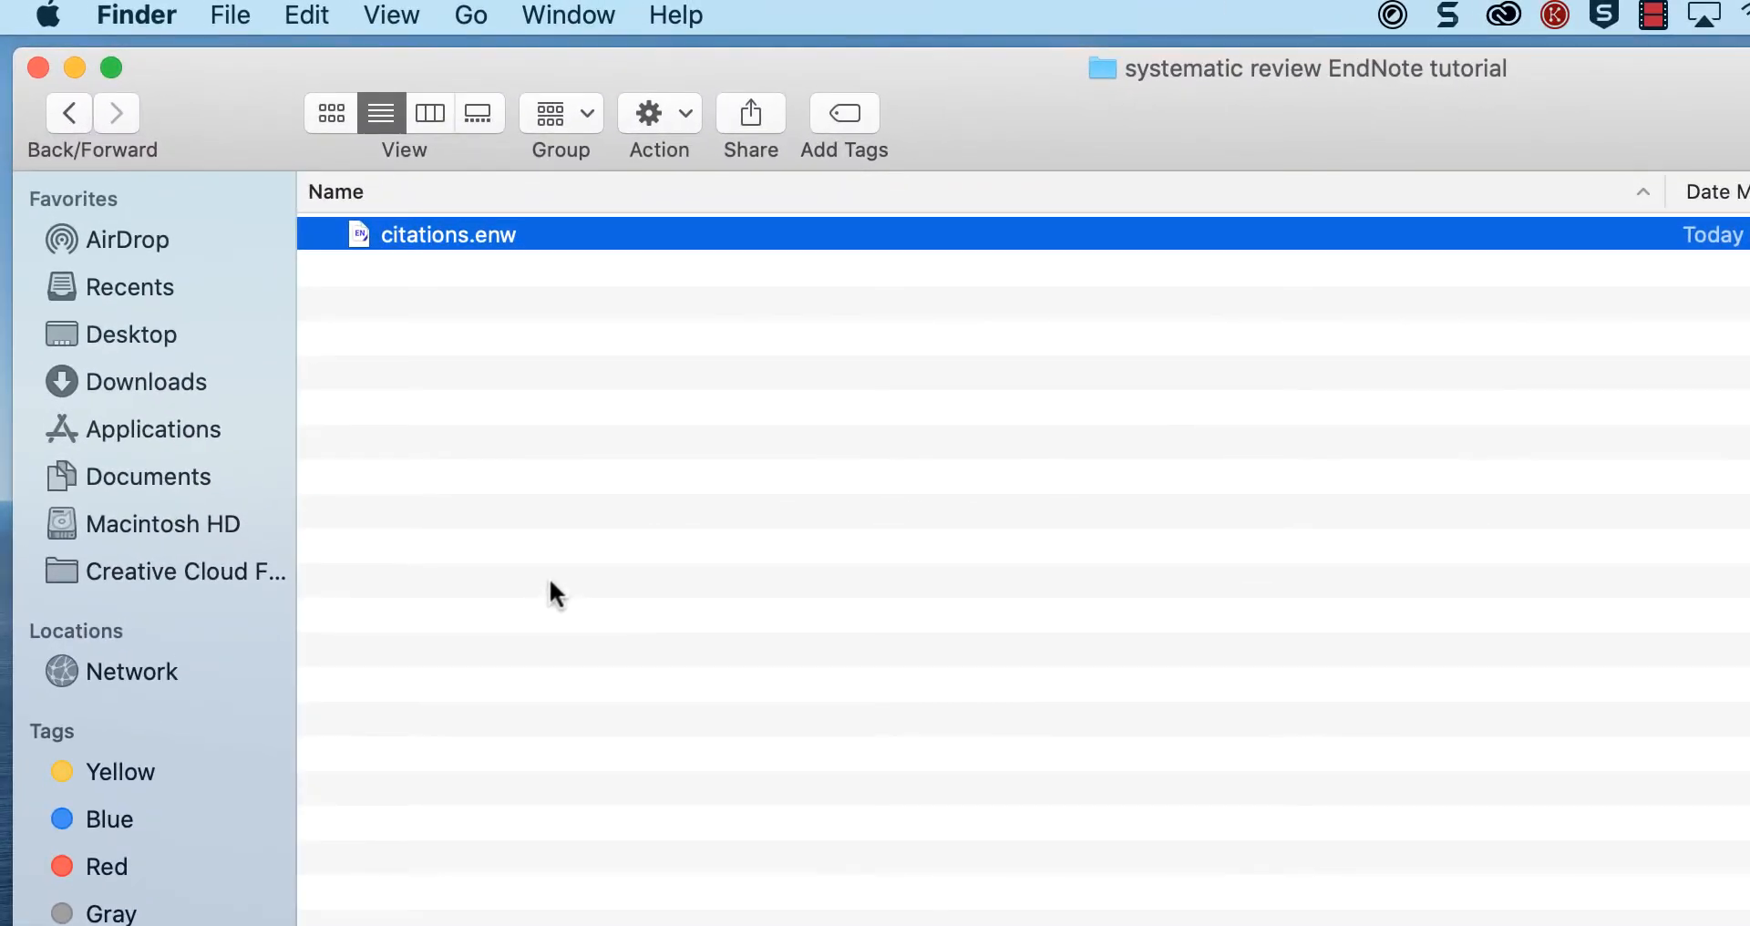
{"action": "mouse_move", "coordinate": [546, 536]}
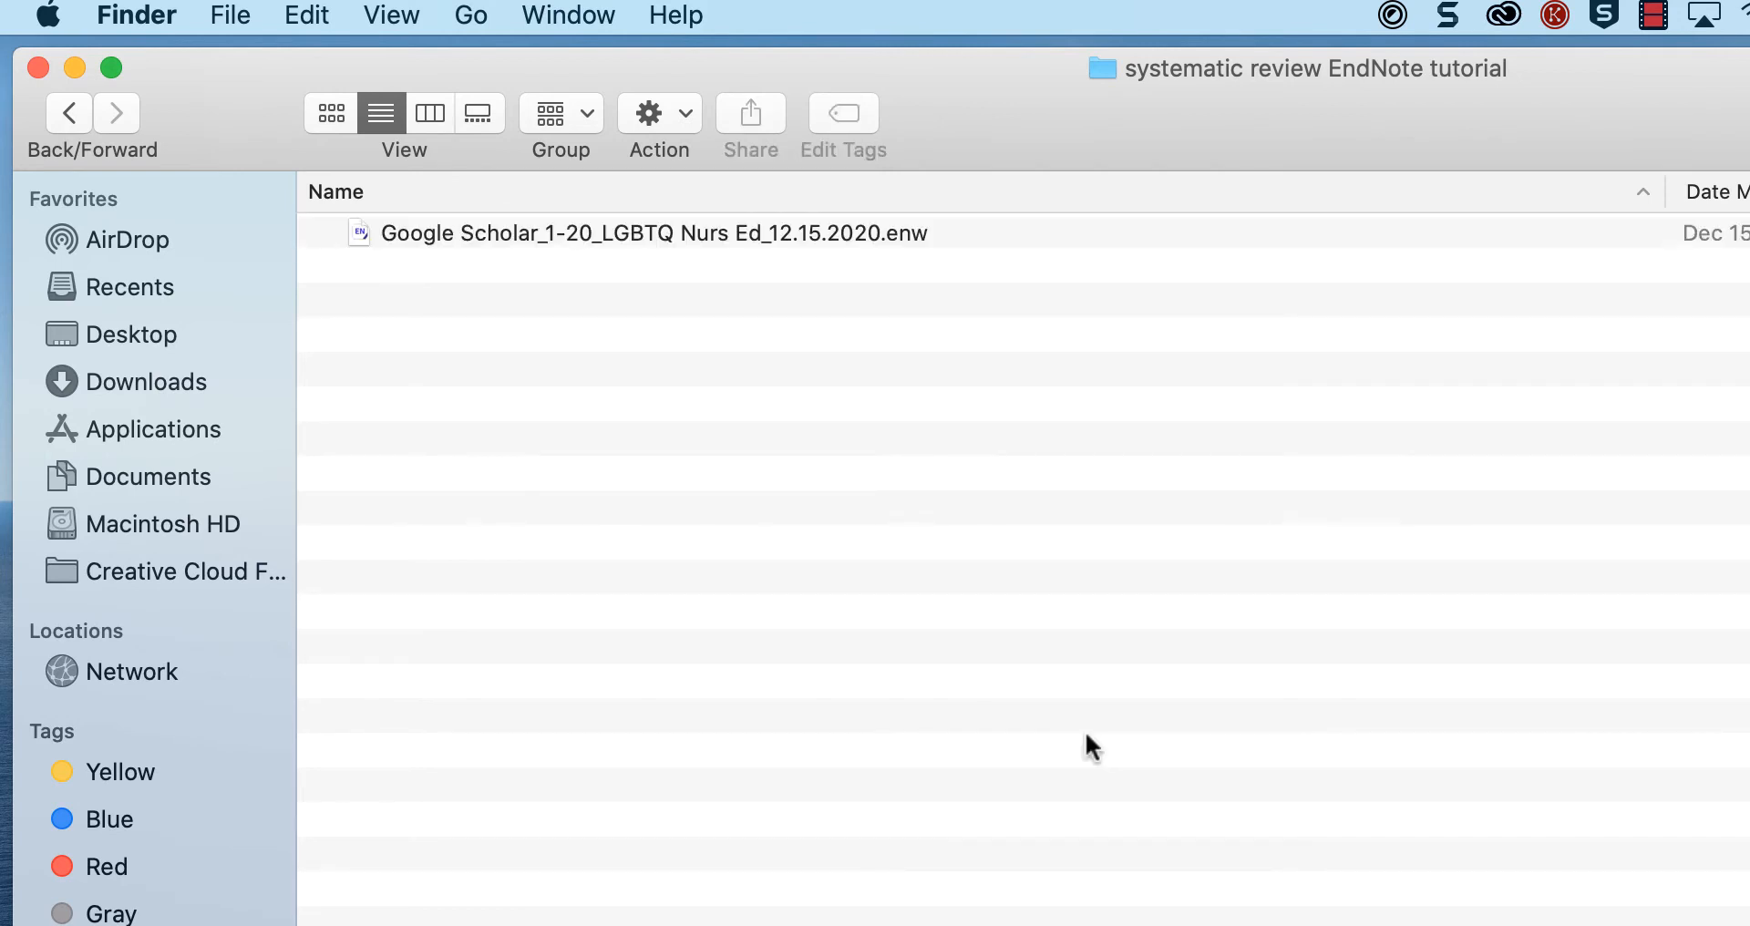
{"action": "mouse_move", "coordinate": [873, 350]}
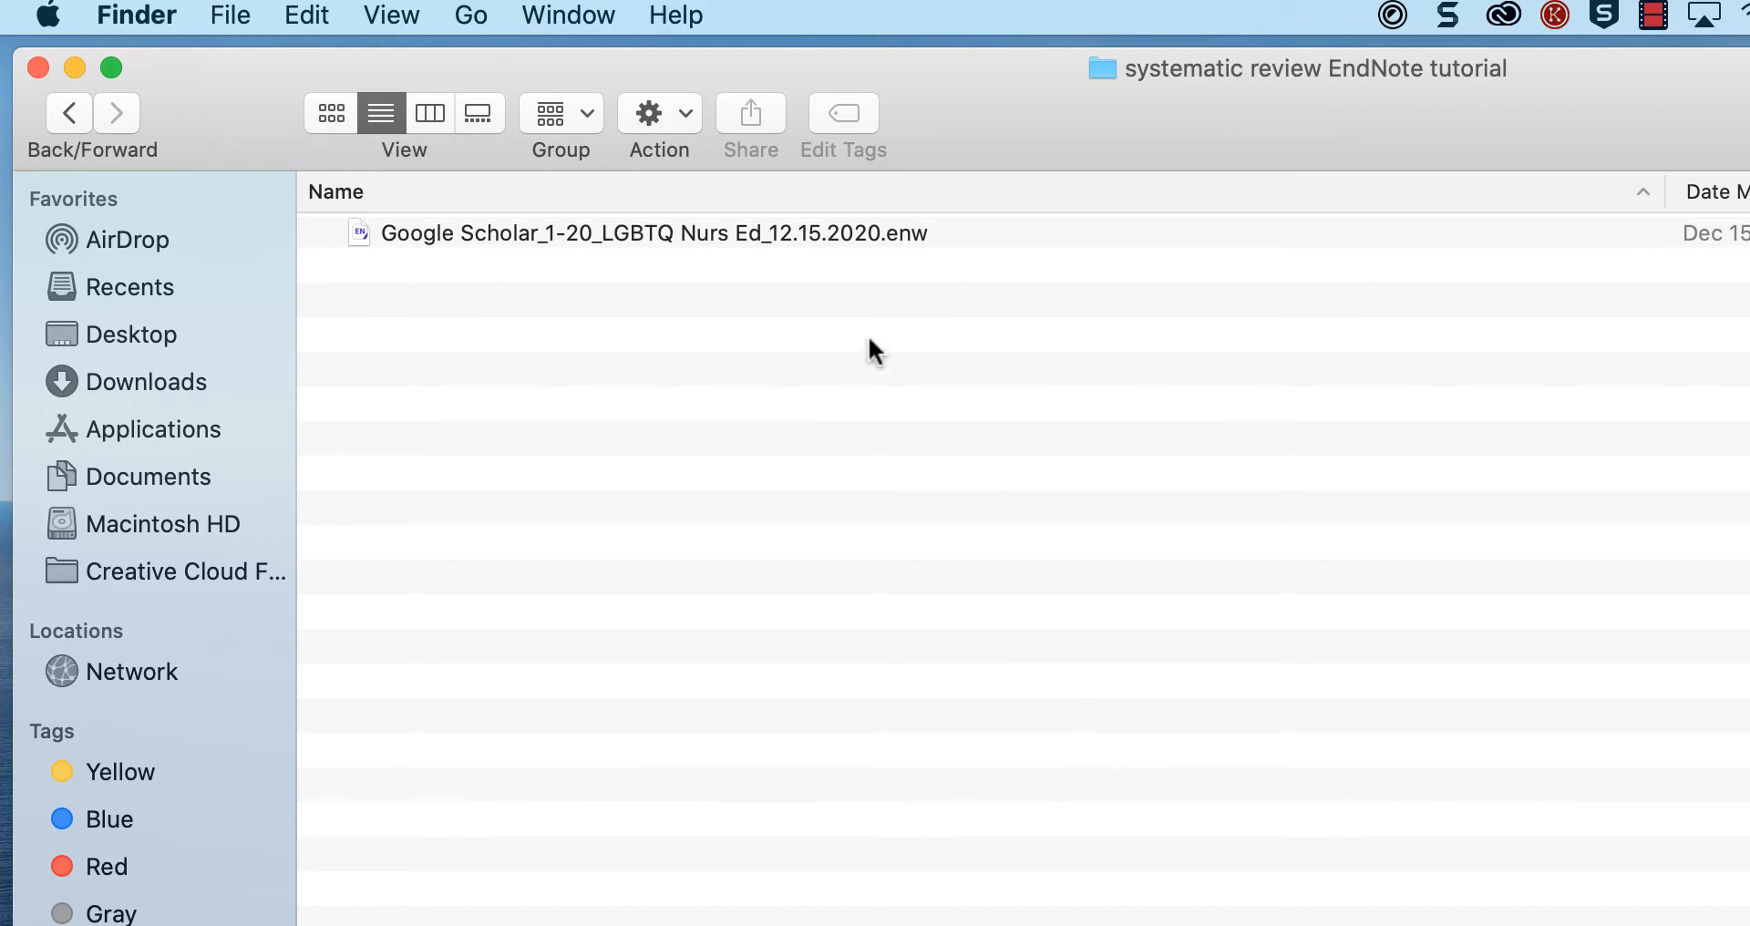
{"action": "mouse_move", "coordinate": [713, 457]}
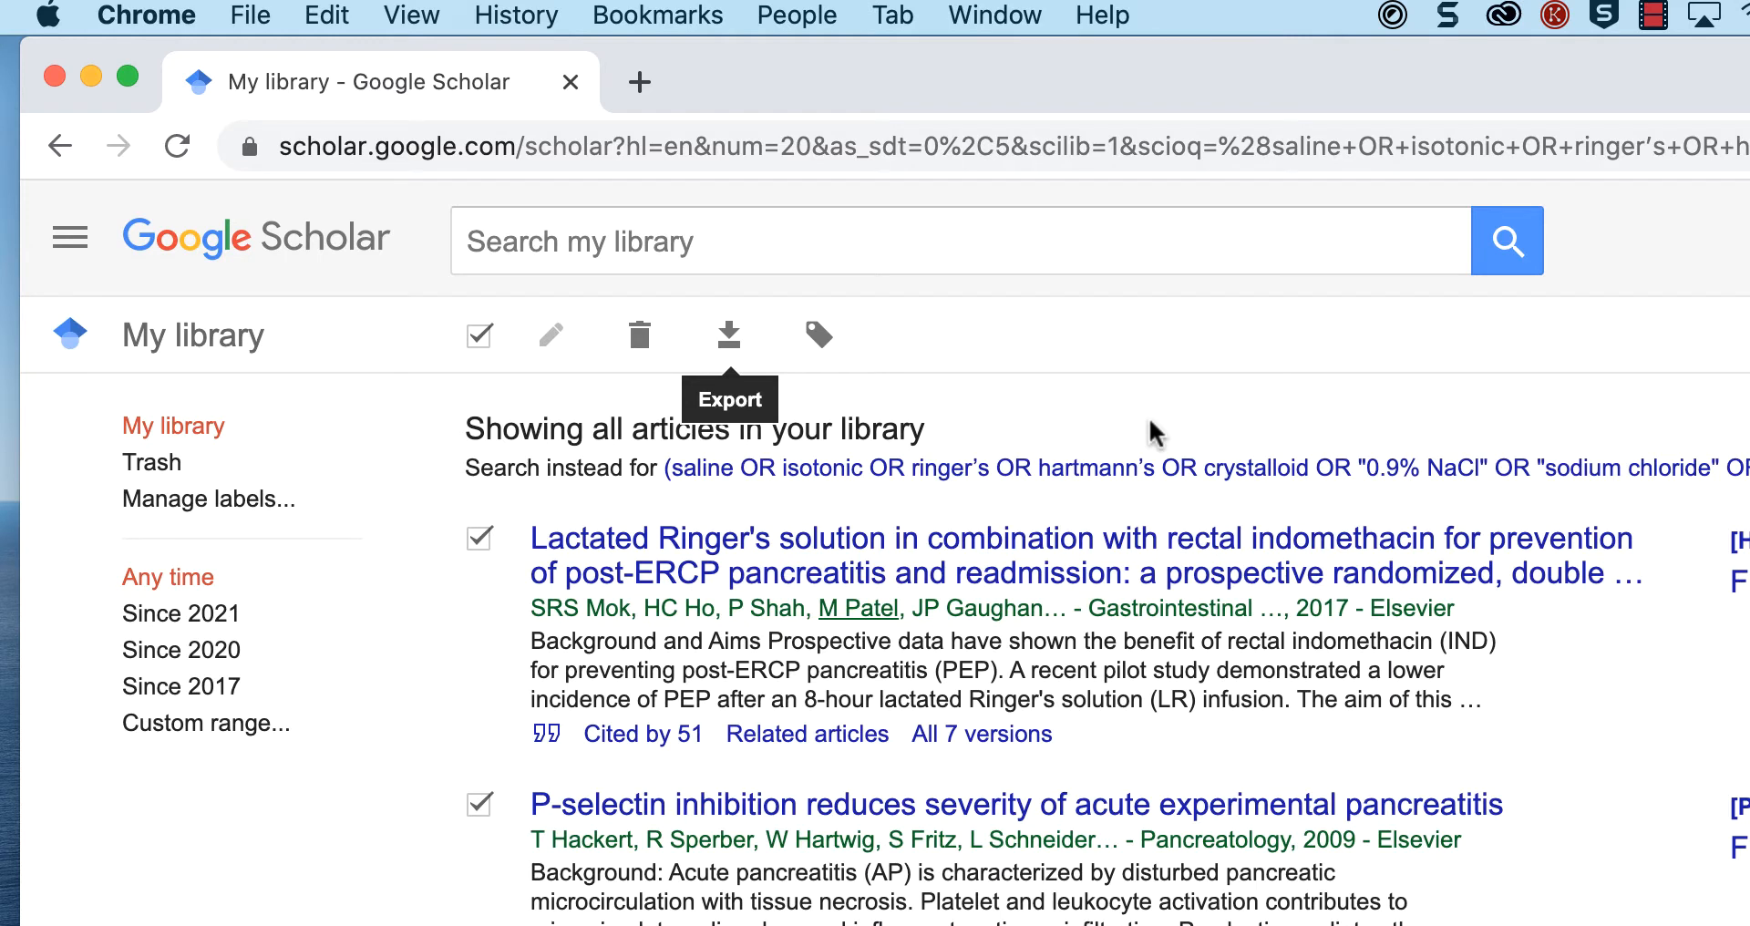
{"action": "mouse_move", "coordinate": [479, 335]}
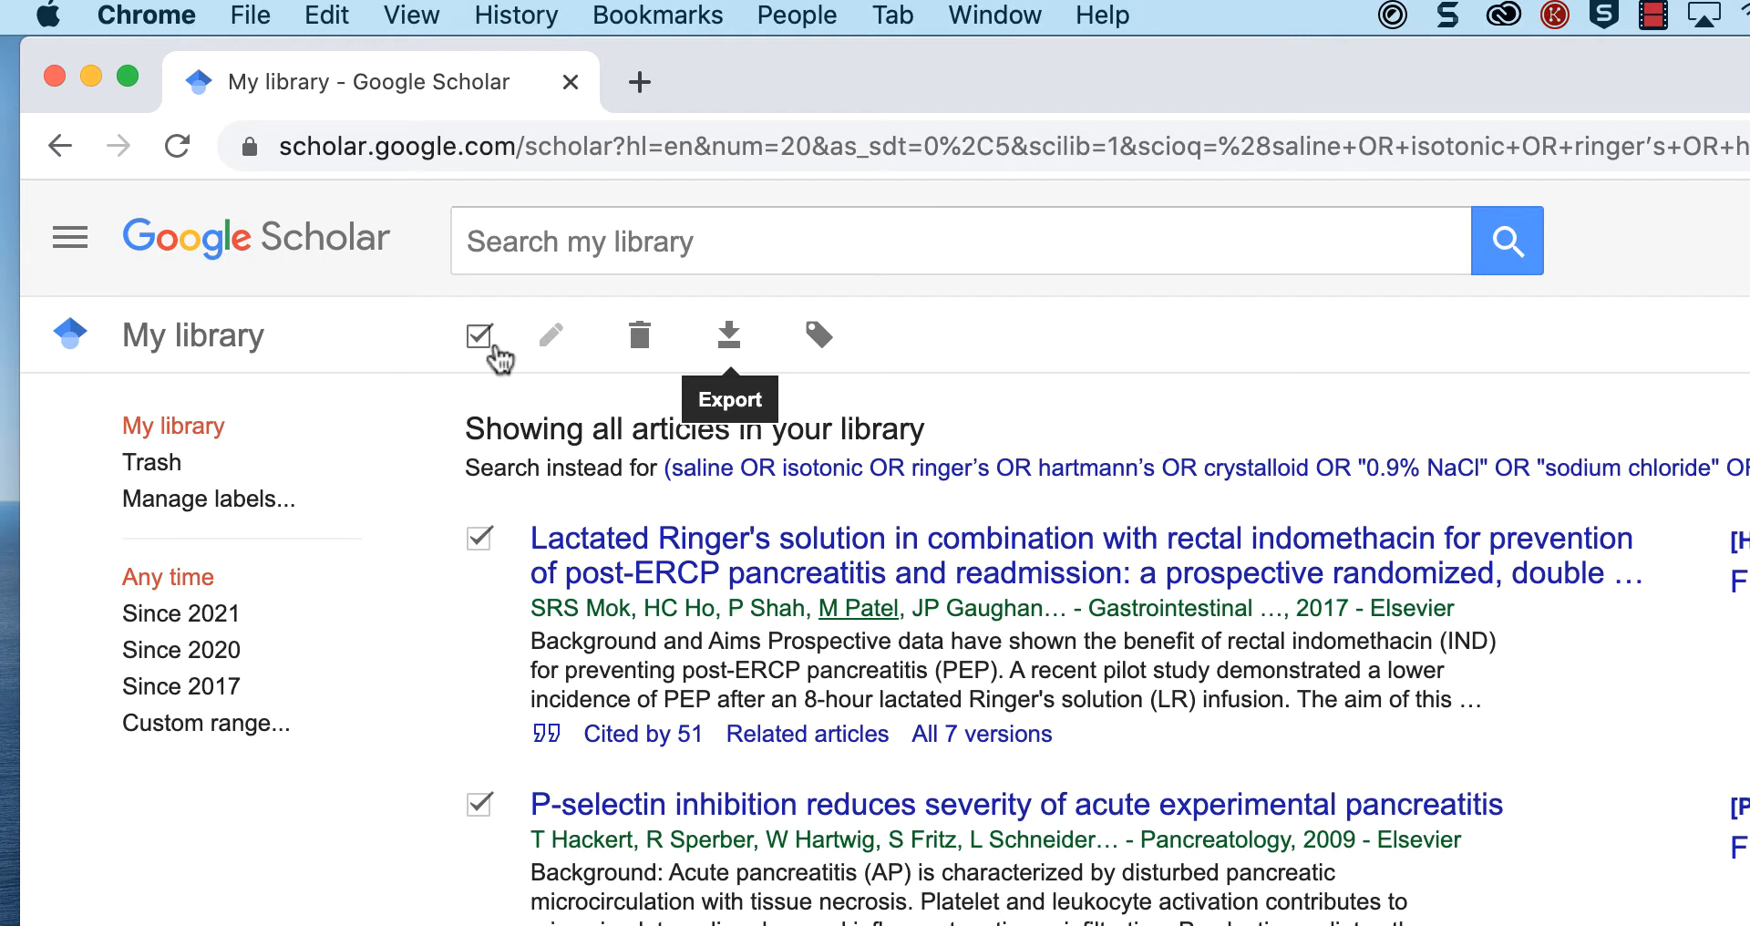
{"action": "mouse_move", "coordinate": [639, 336]}
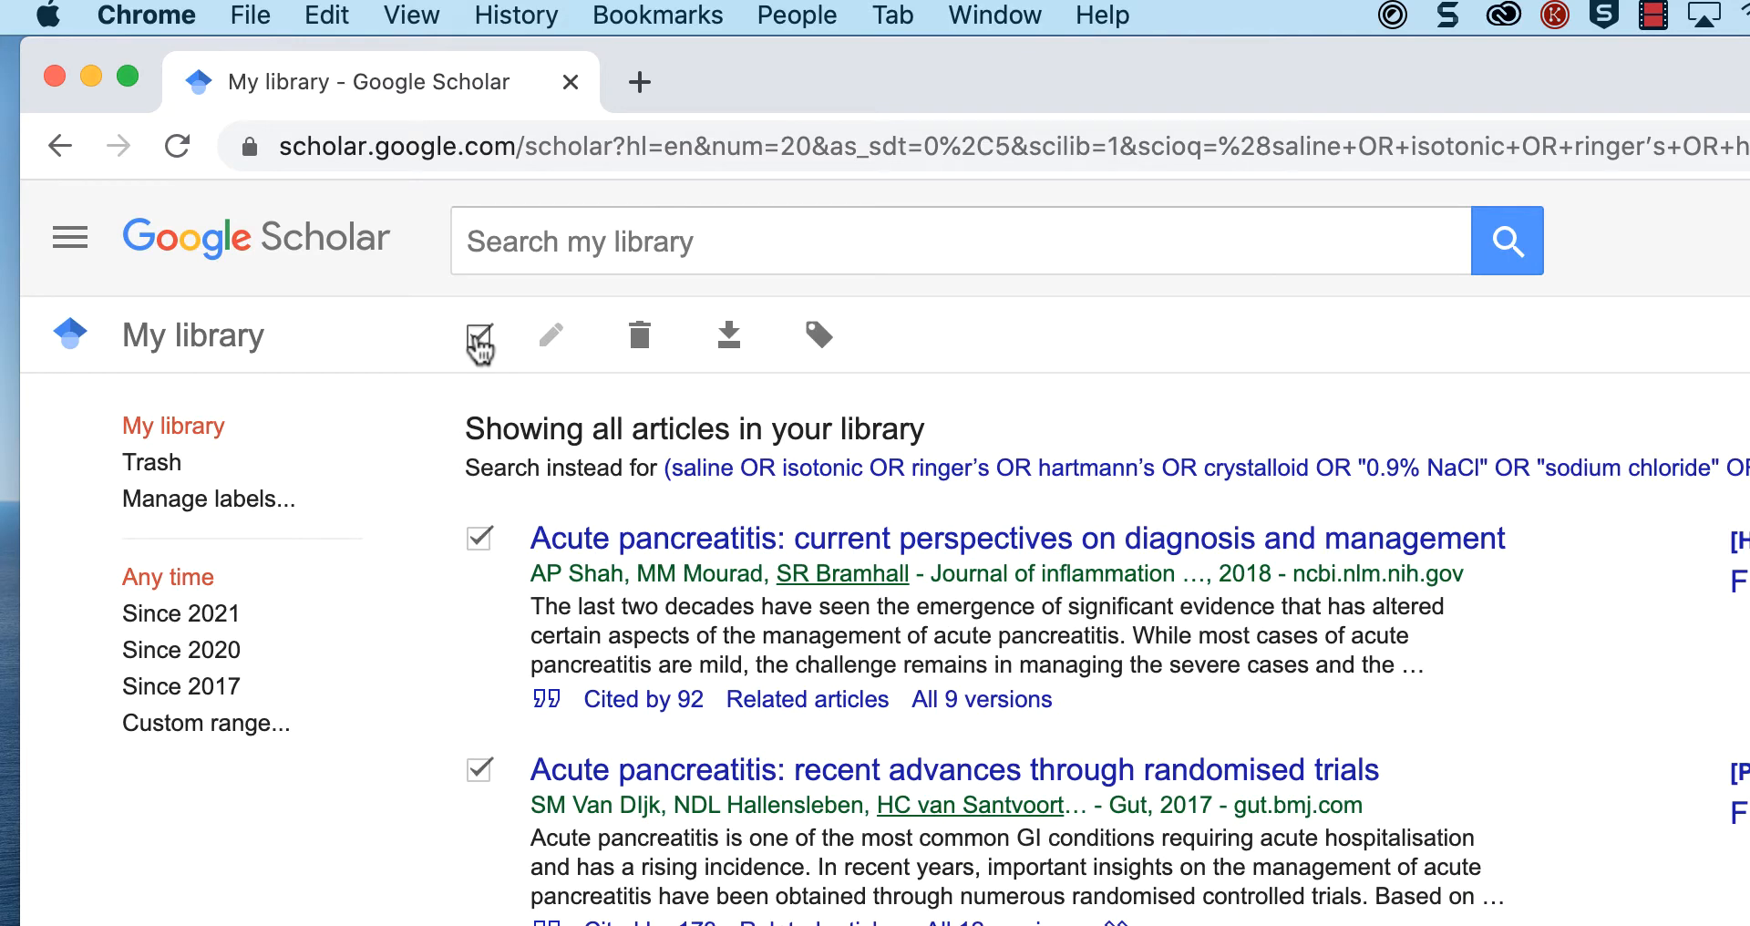
{"action": "mouse_move", "coordinate": [421, 394]}
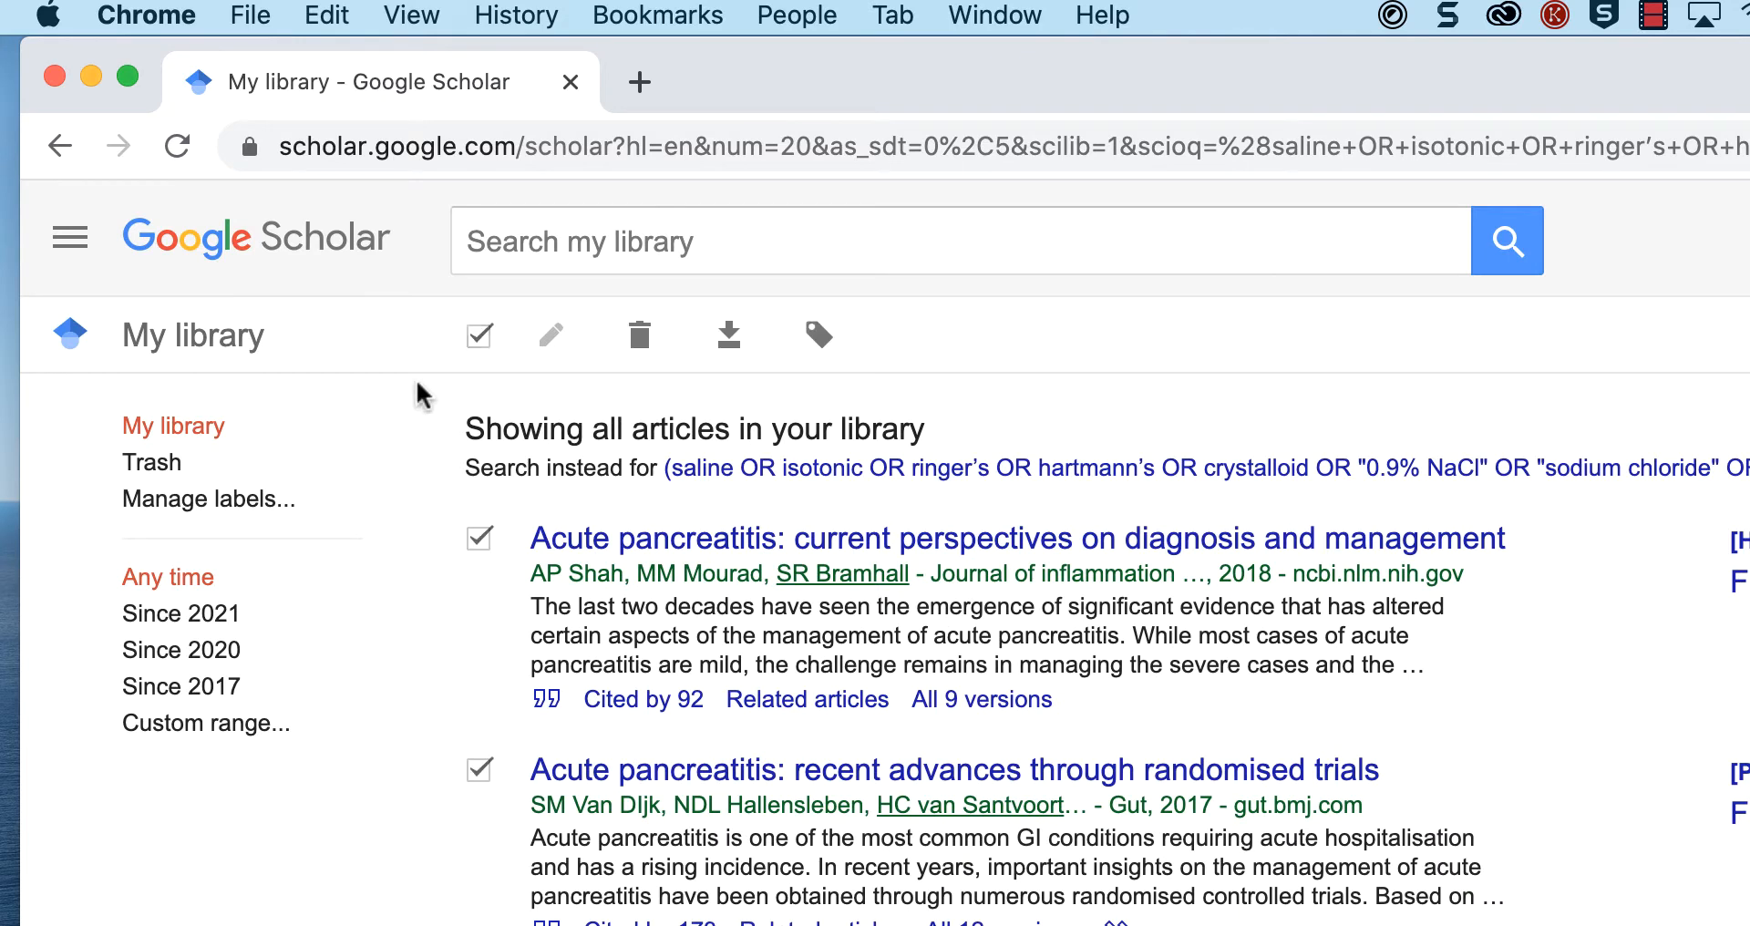
Step: Refresh My library selection to show the next set of saved articles
{"action": "left_click", "coordinate": [728, 336]}
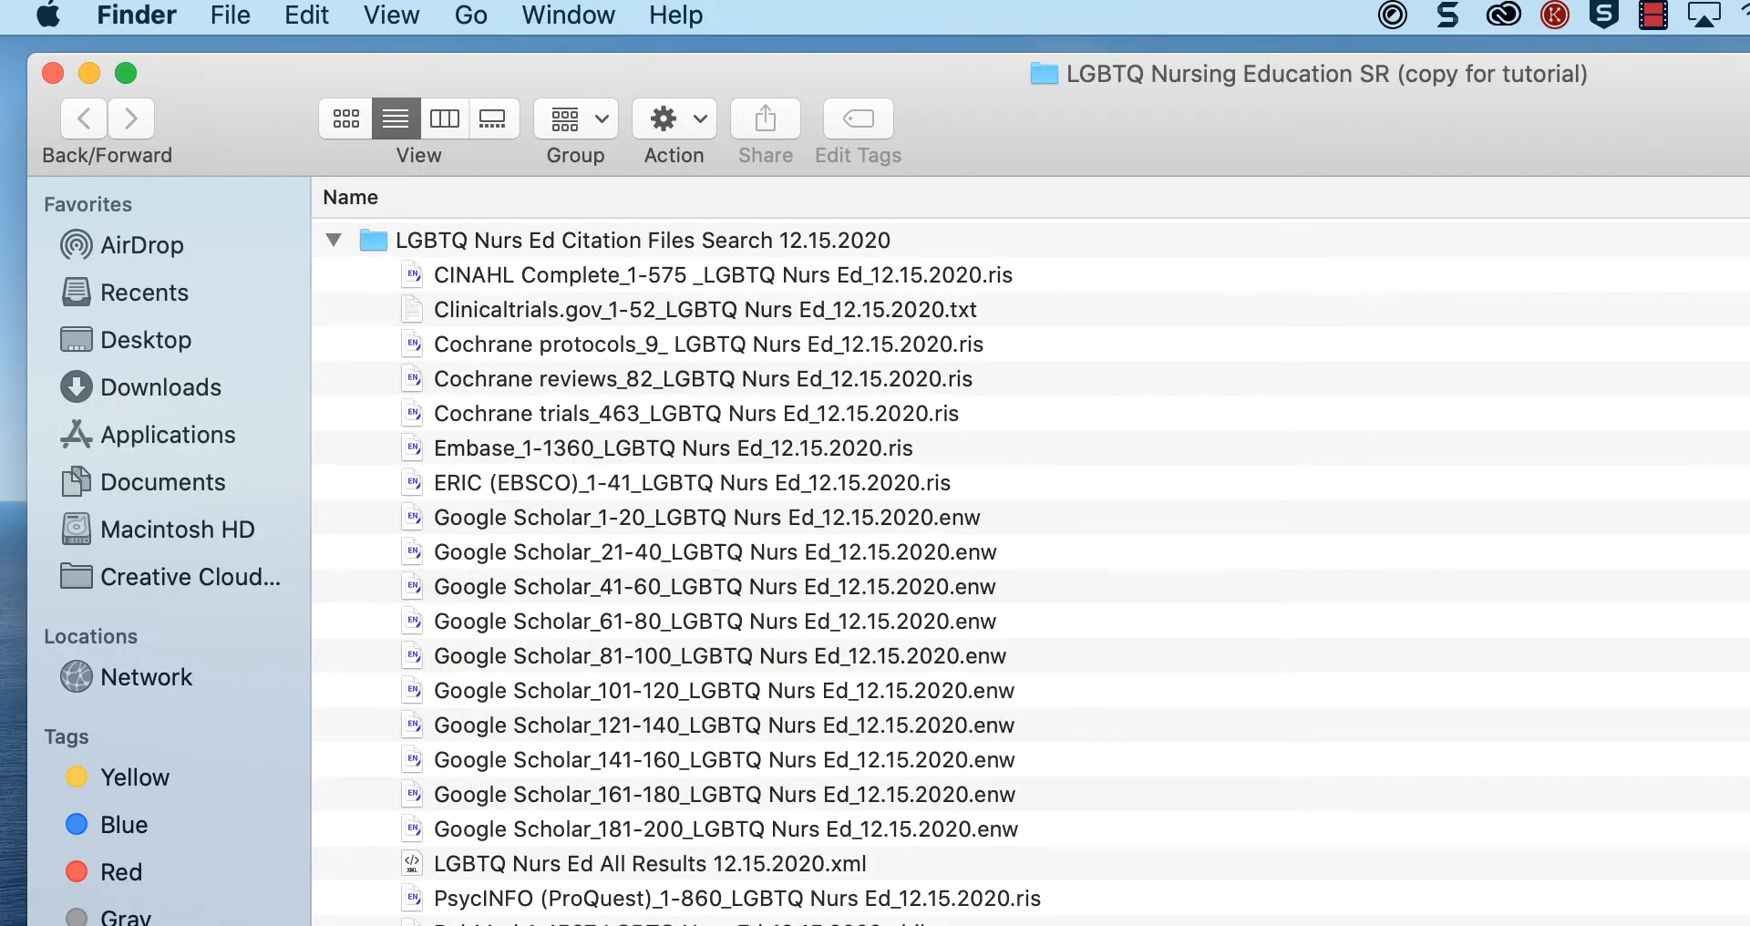
{"action": "mouse_move", "coordinate": [1152, 577]}
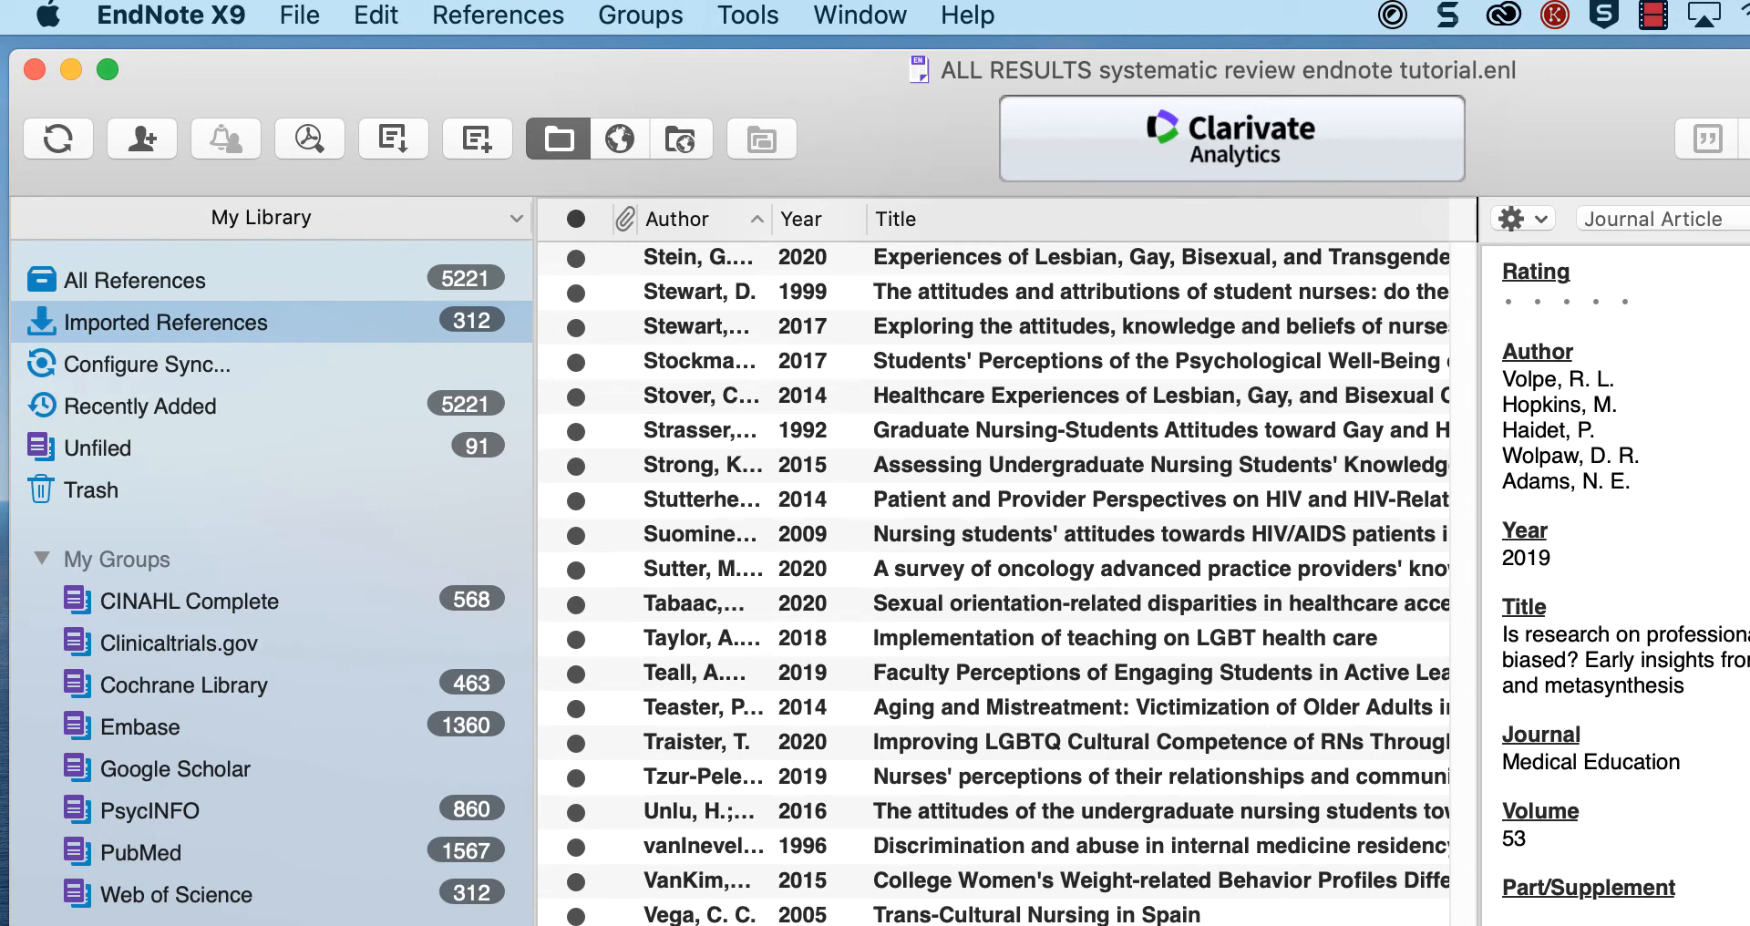
Step: Show Imported References and start File > Import to bring in a reference file
{"action": "left_click", "coordinate": [168, 320]}
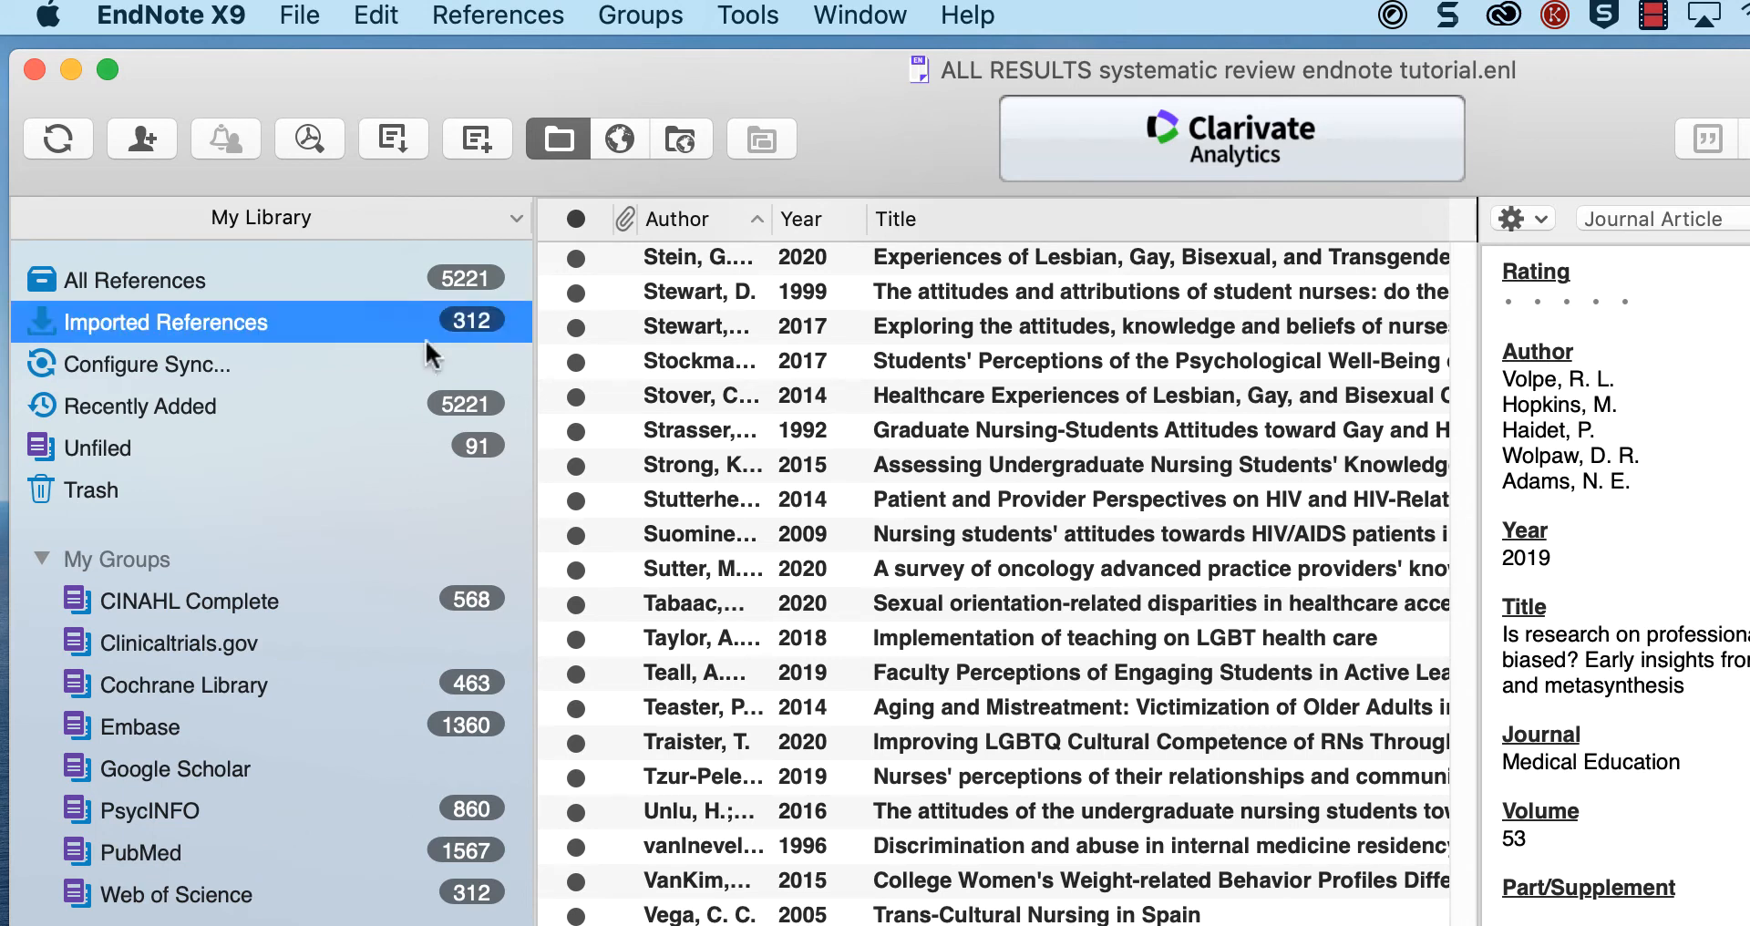
{"action": "left_click", "coordinate": [298, 14]}
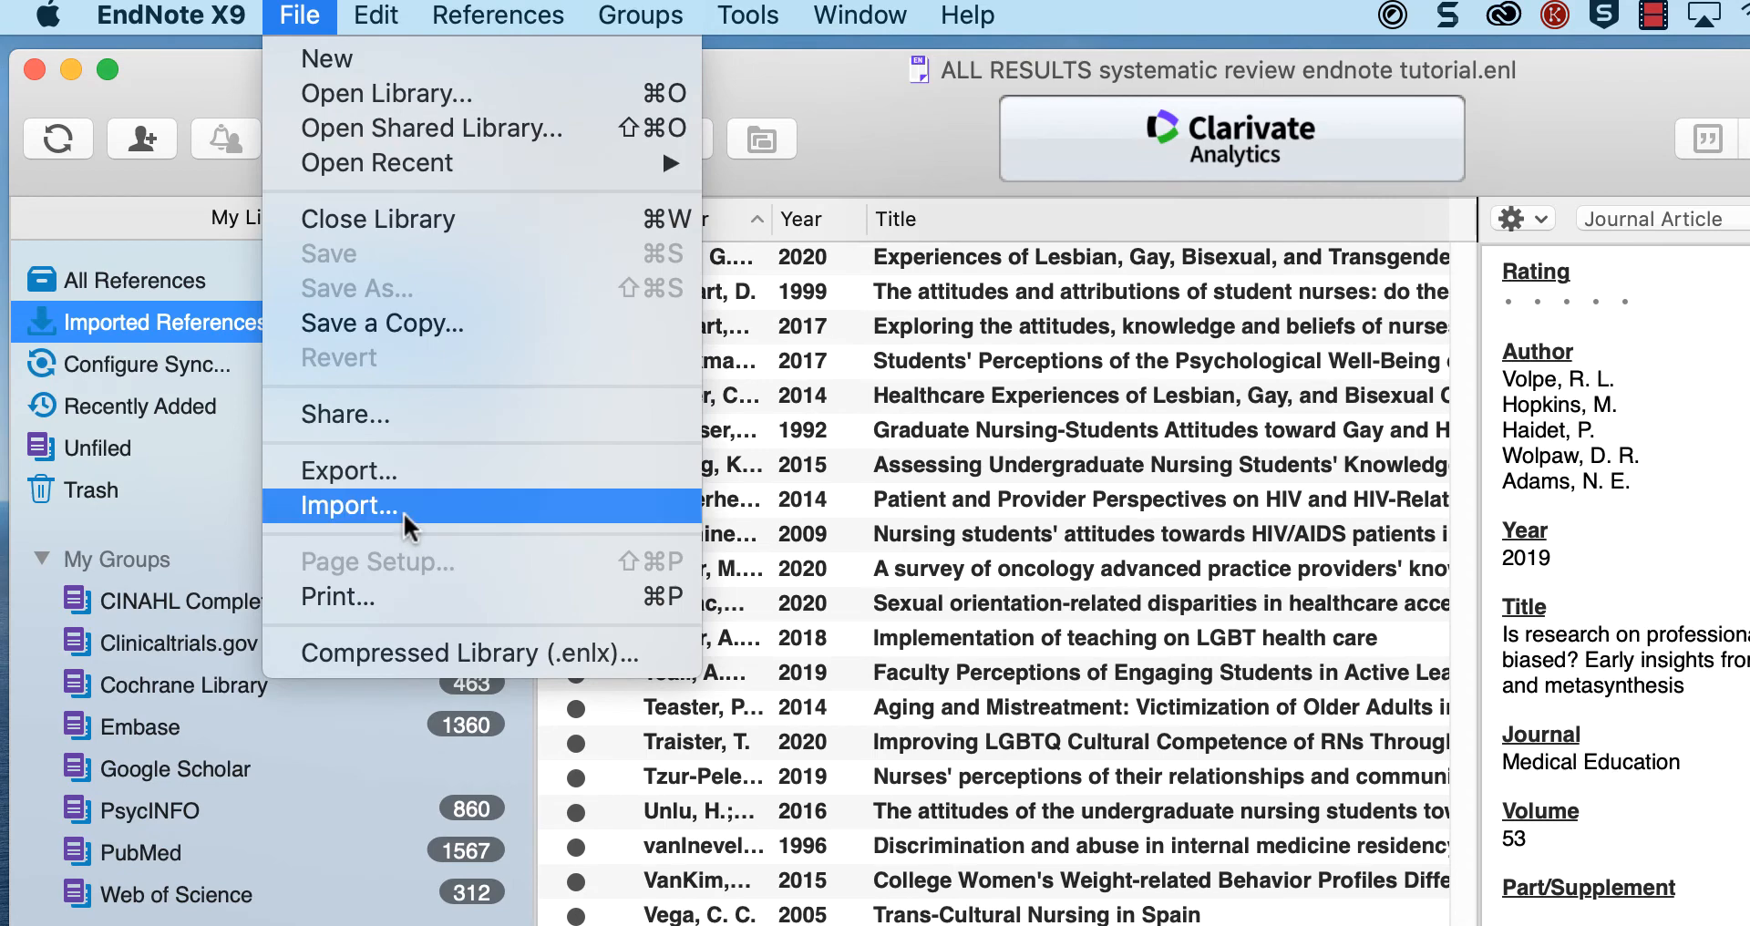
{"action": "left_click", "coordinate": [352, 504]}
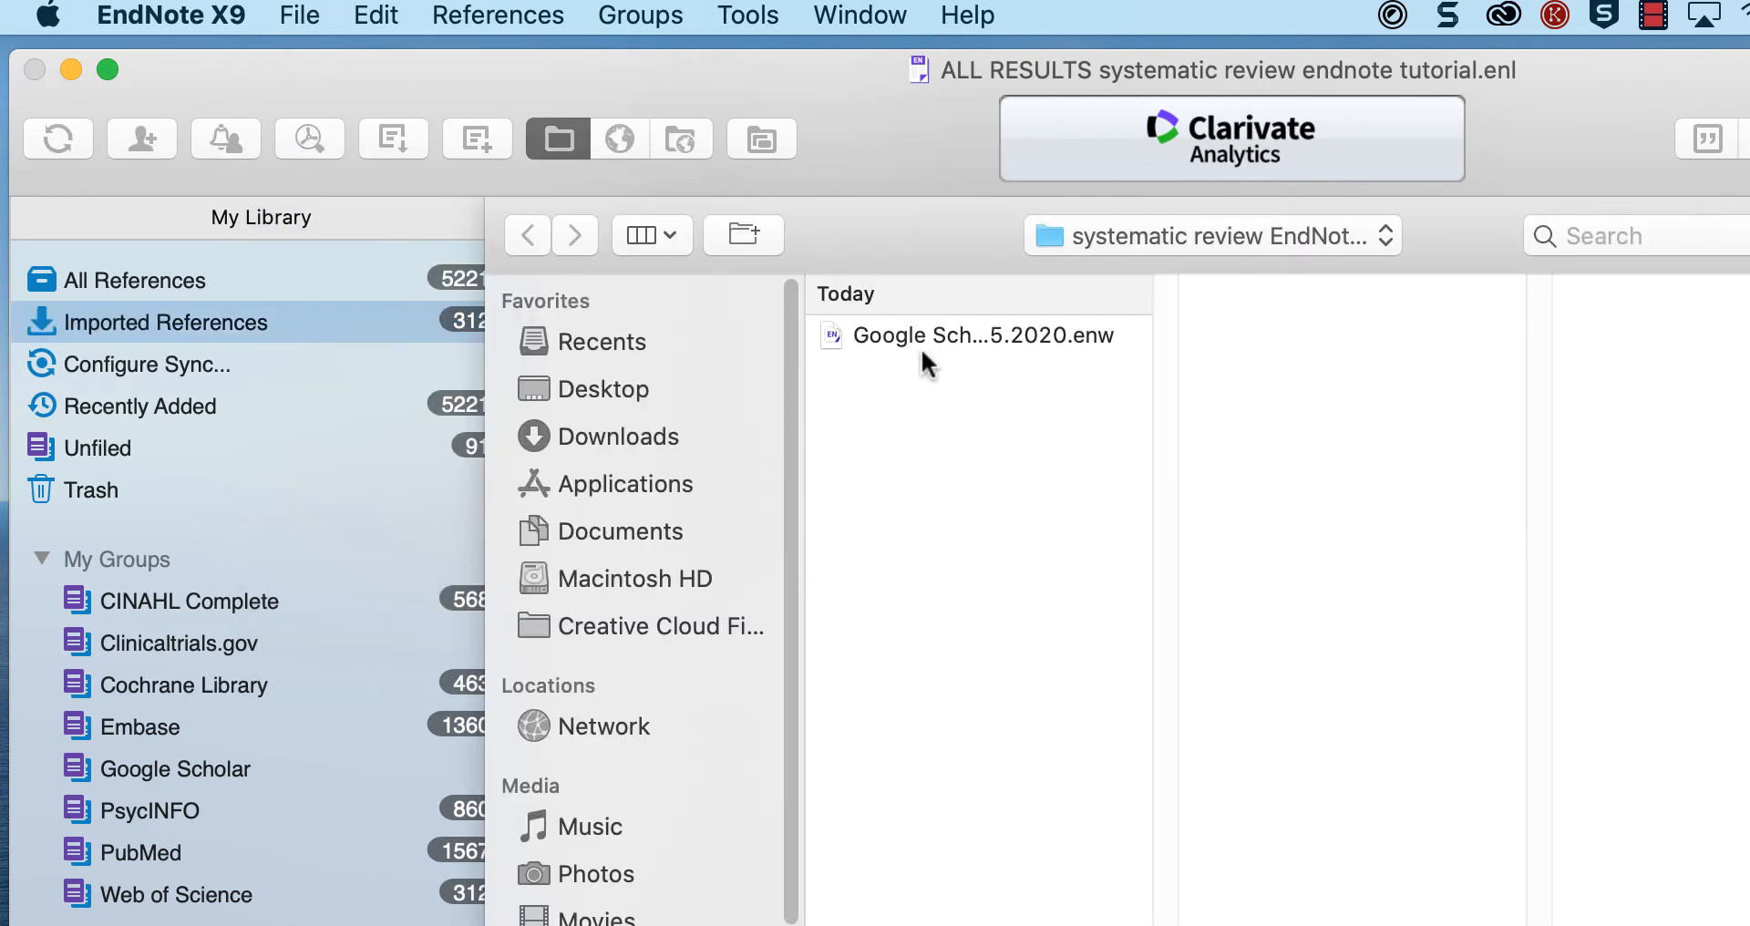
Step: Import Google Scholar_1-20_LGBTQ Nurs Ed_12.15.2020.enw as EndNote Import with Import All
{"action": "left_click", "coordinate": [983, 335]}
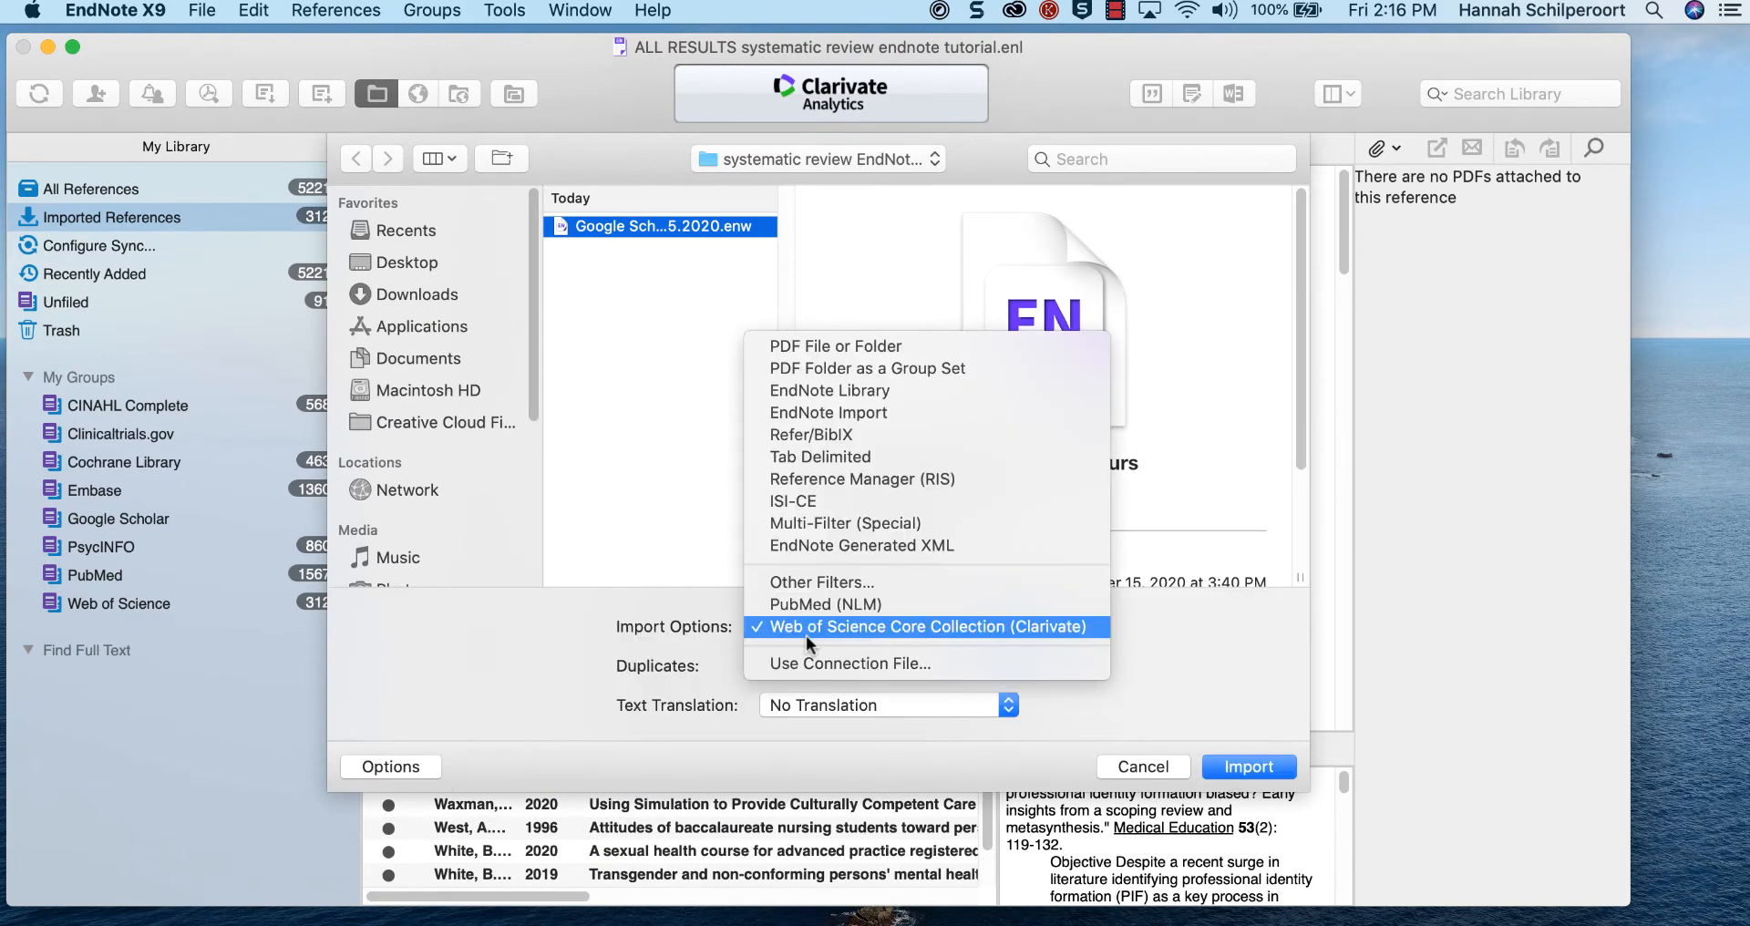
{"action": "left_click", "coordinate": [827, 412]}
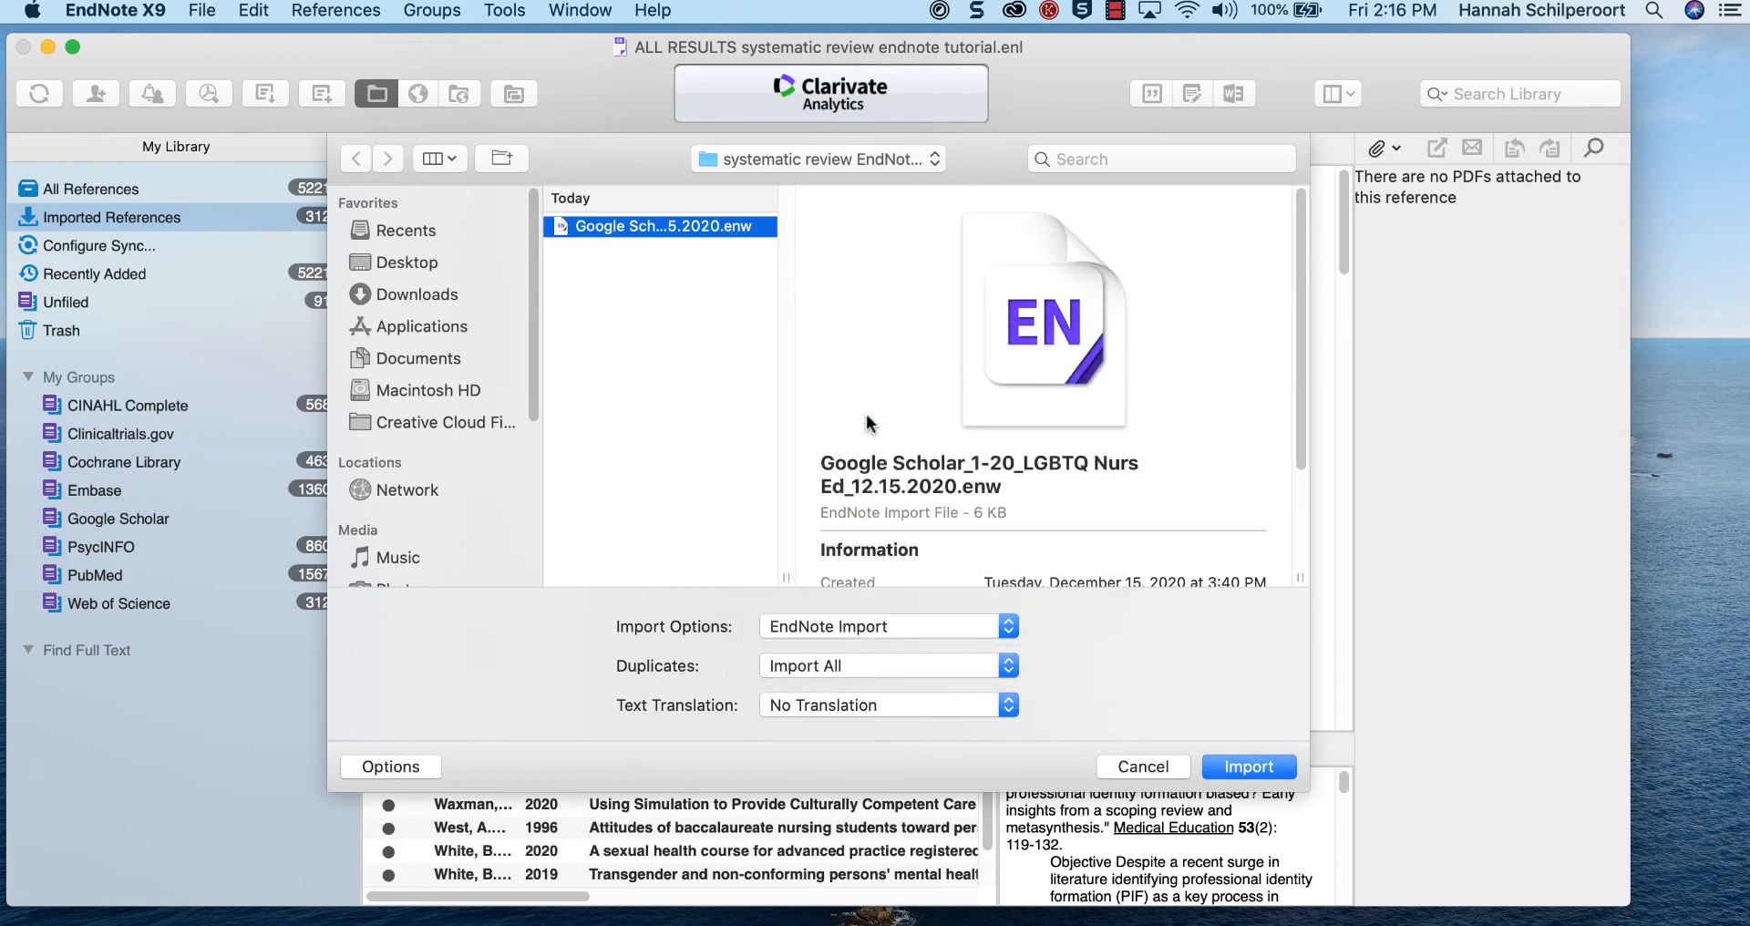
{"action": "mouse_move", "coordinate": [1097, 685]}
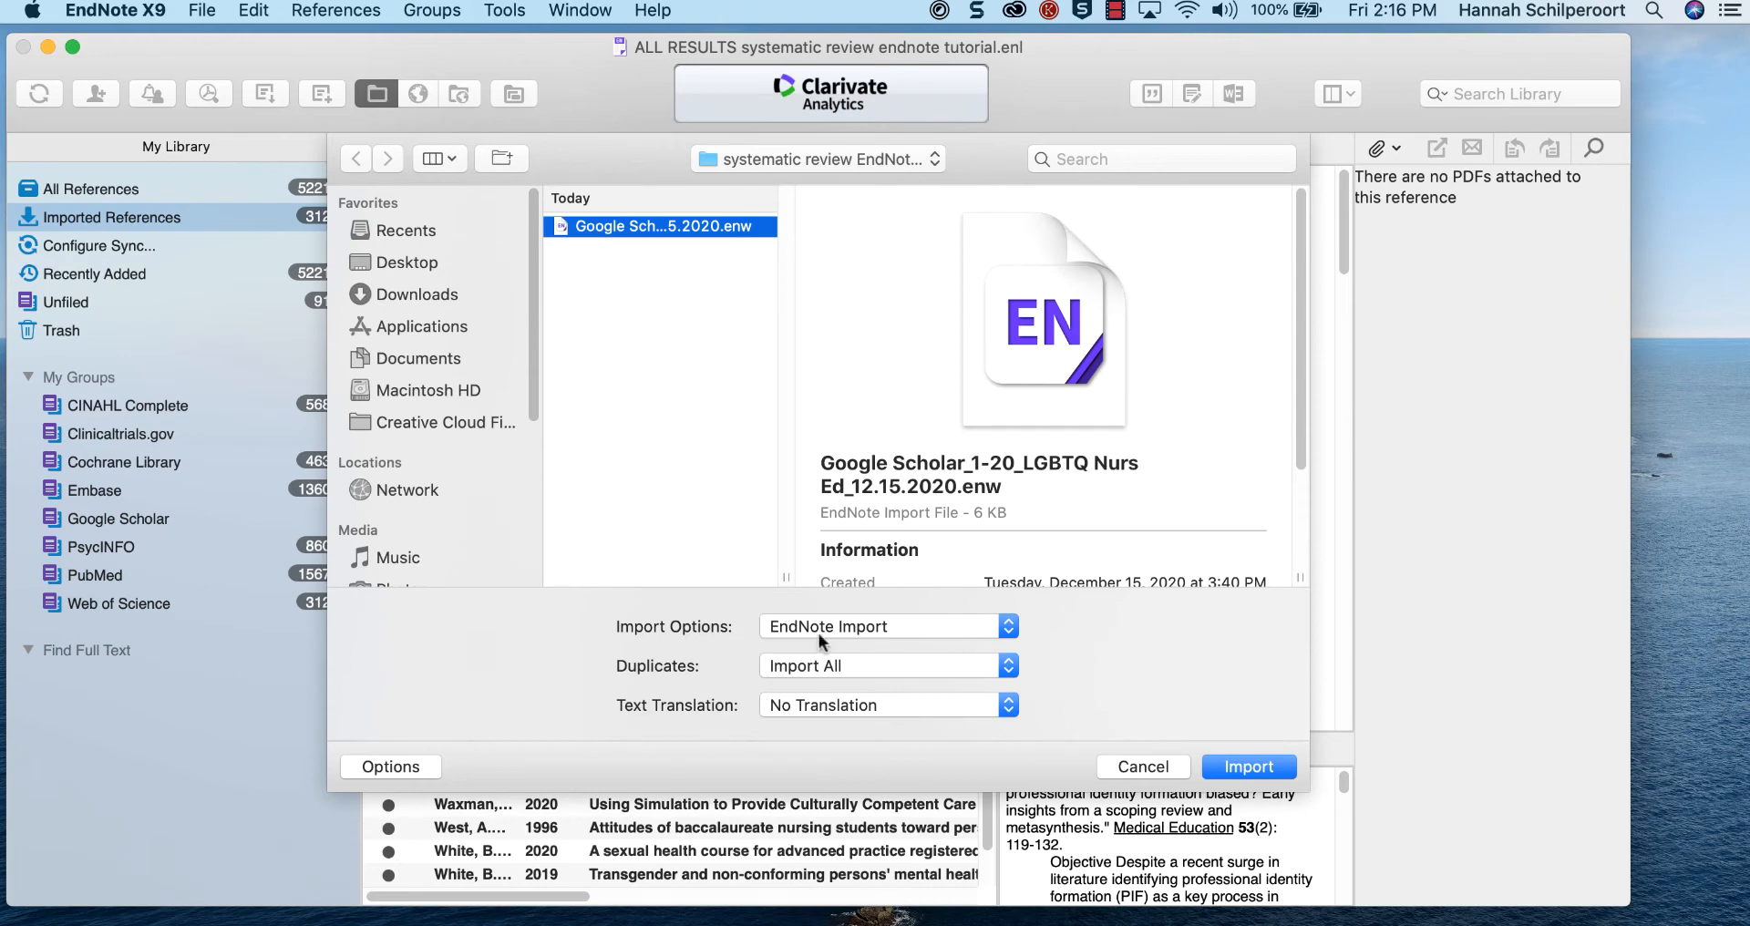
{"action": "mouse_move", "coordinate": [888, 682]}
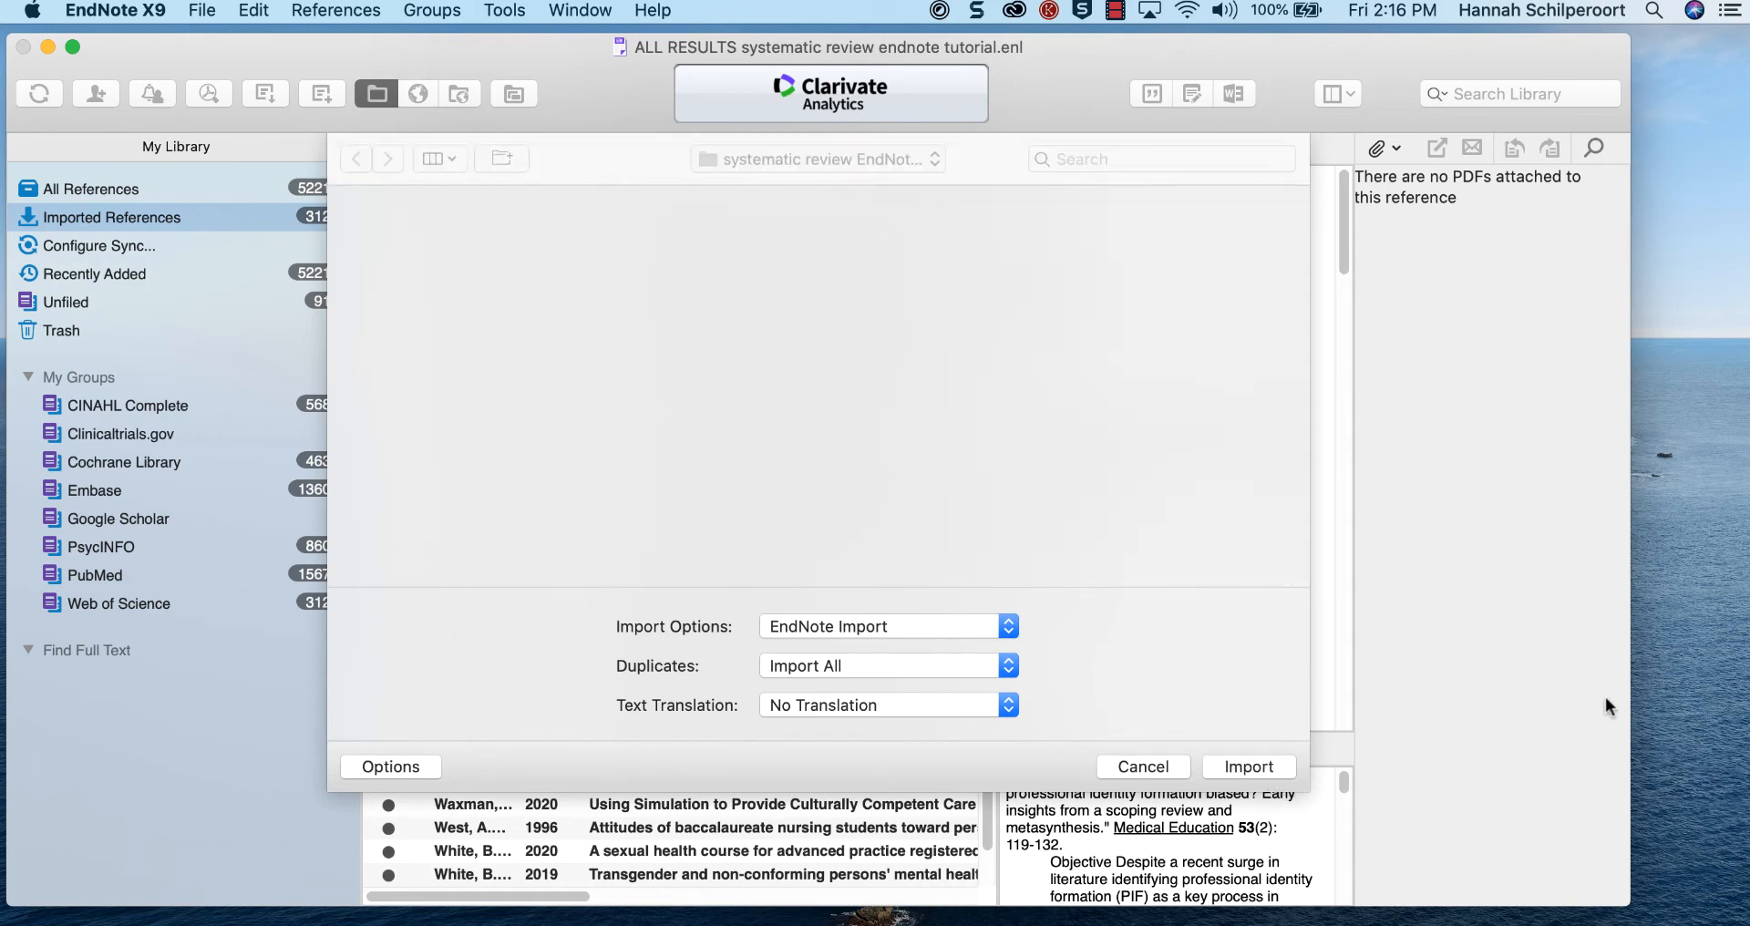
{"action": "left_click", "coordinate": [1247, 765]}
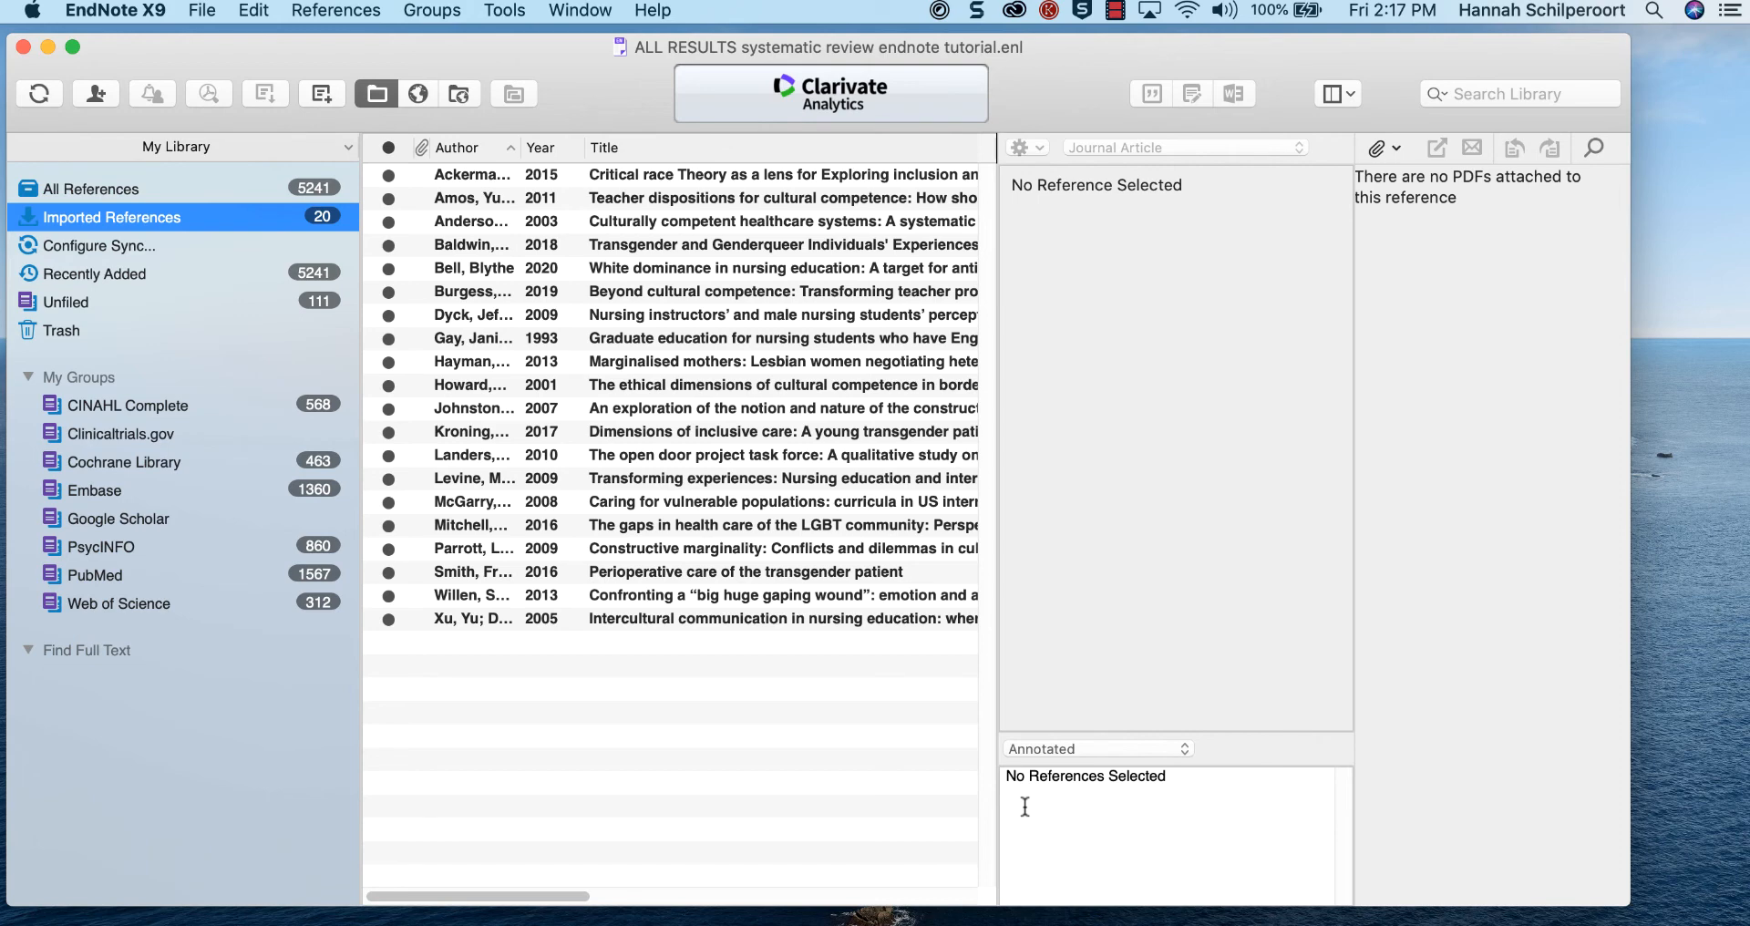
Step: Select all 20 newly imported Google Scholar references with Cmd+A
{"action": "left_click", "coordinate": [725, 454]}
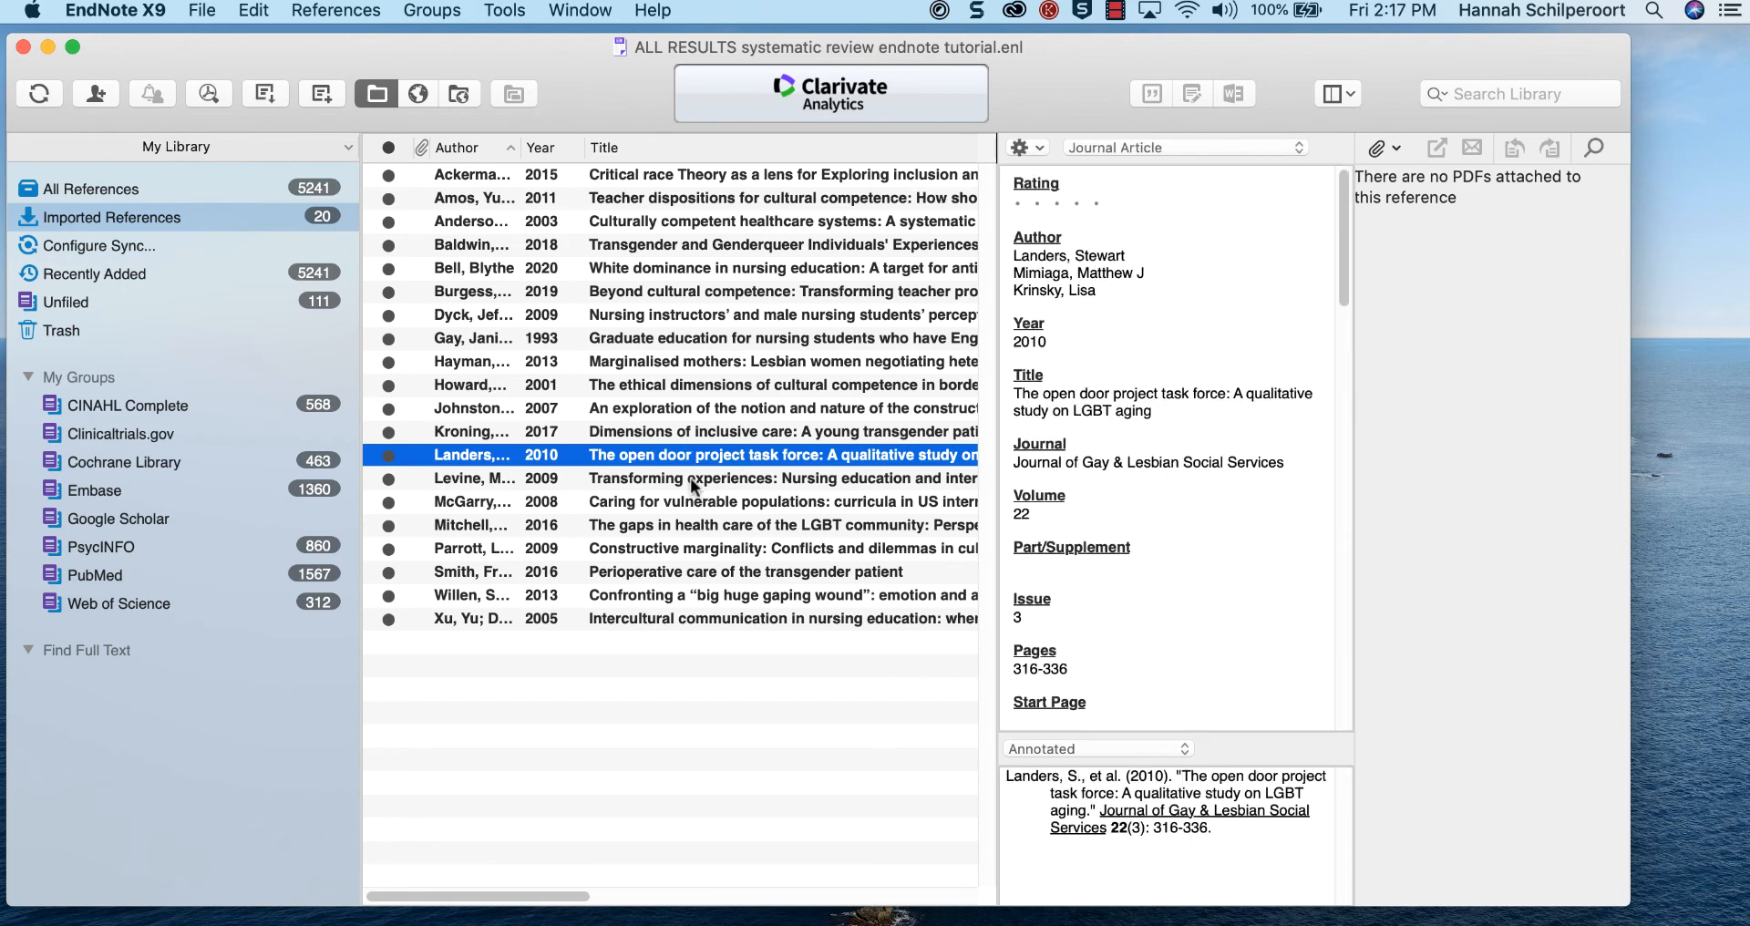
{"action": "key", "text": "cmd+a"}
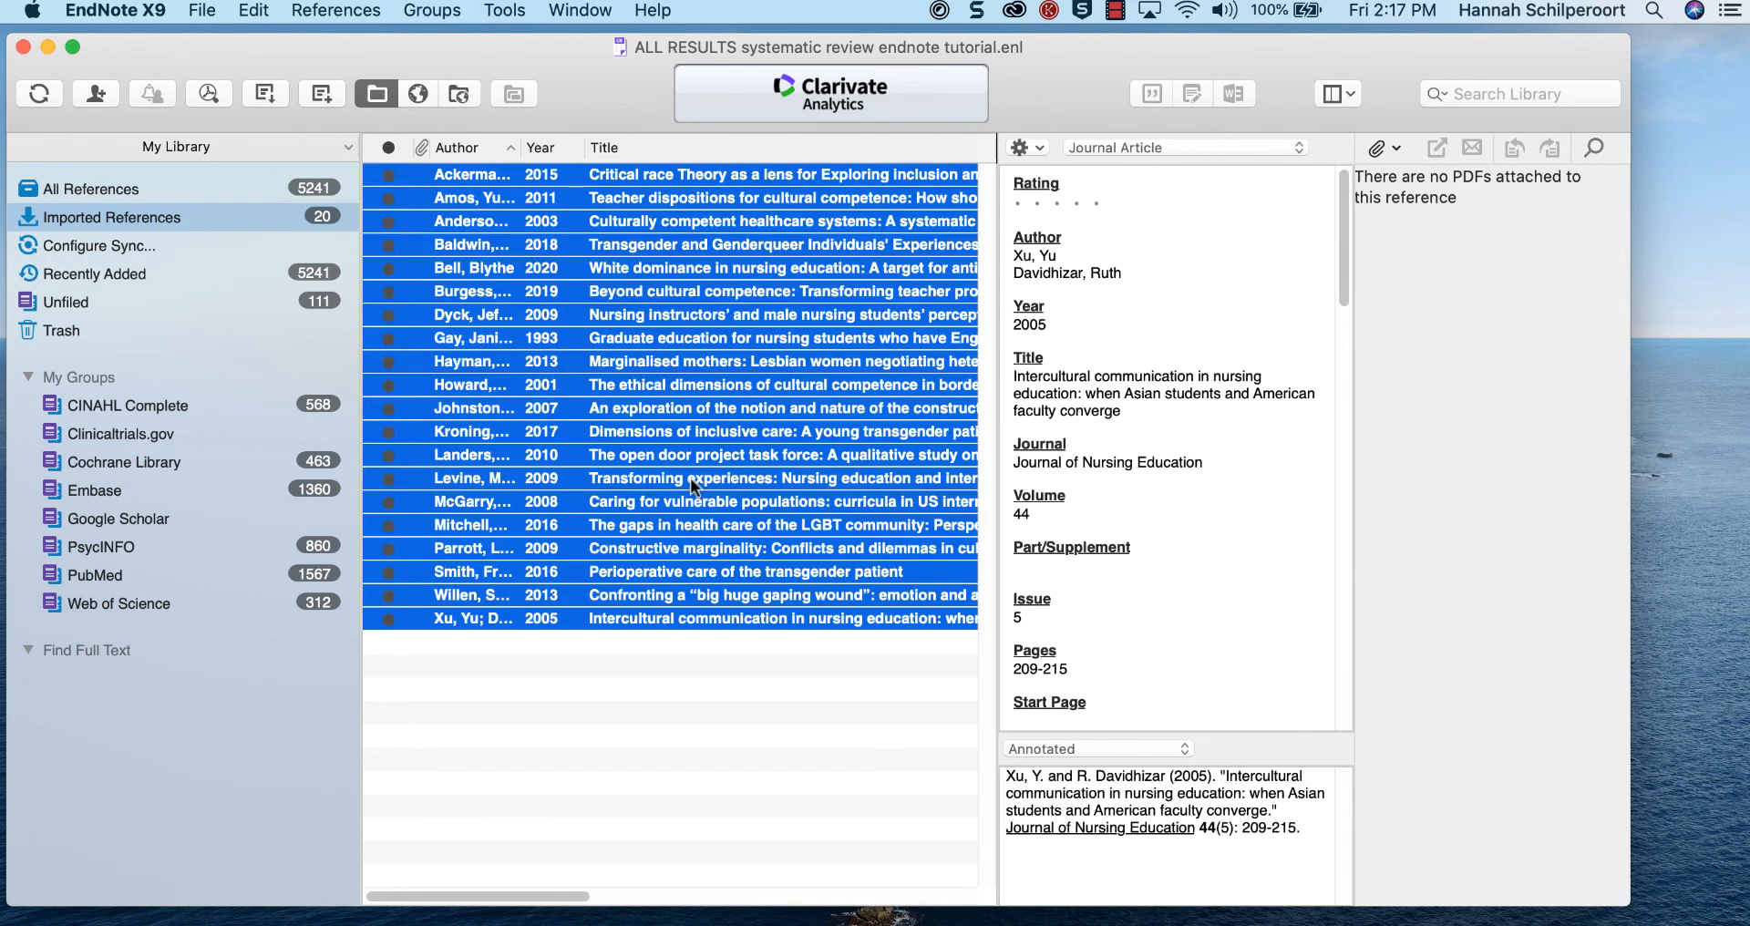